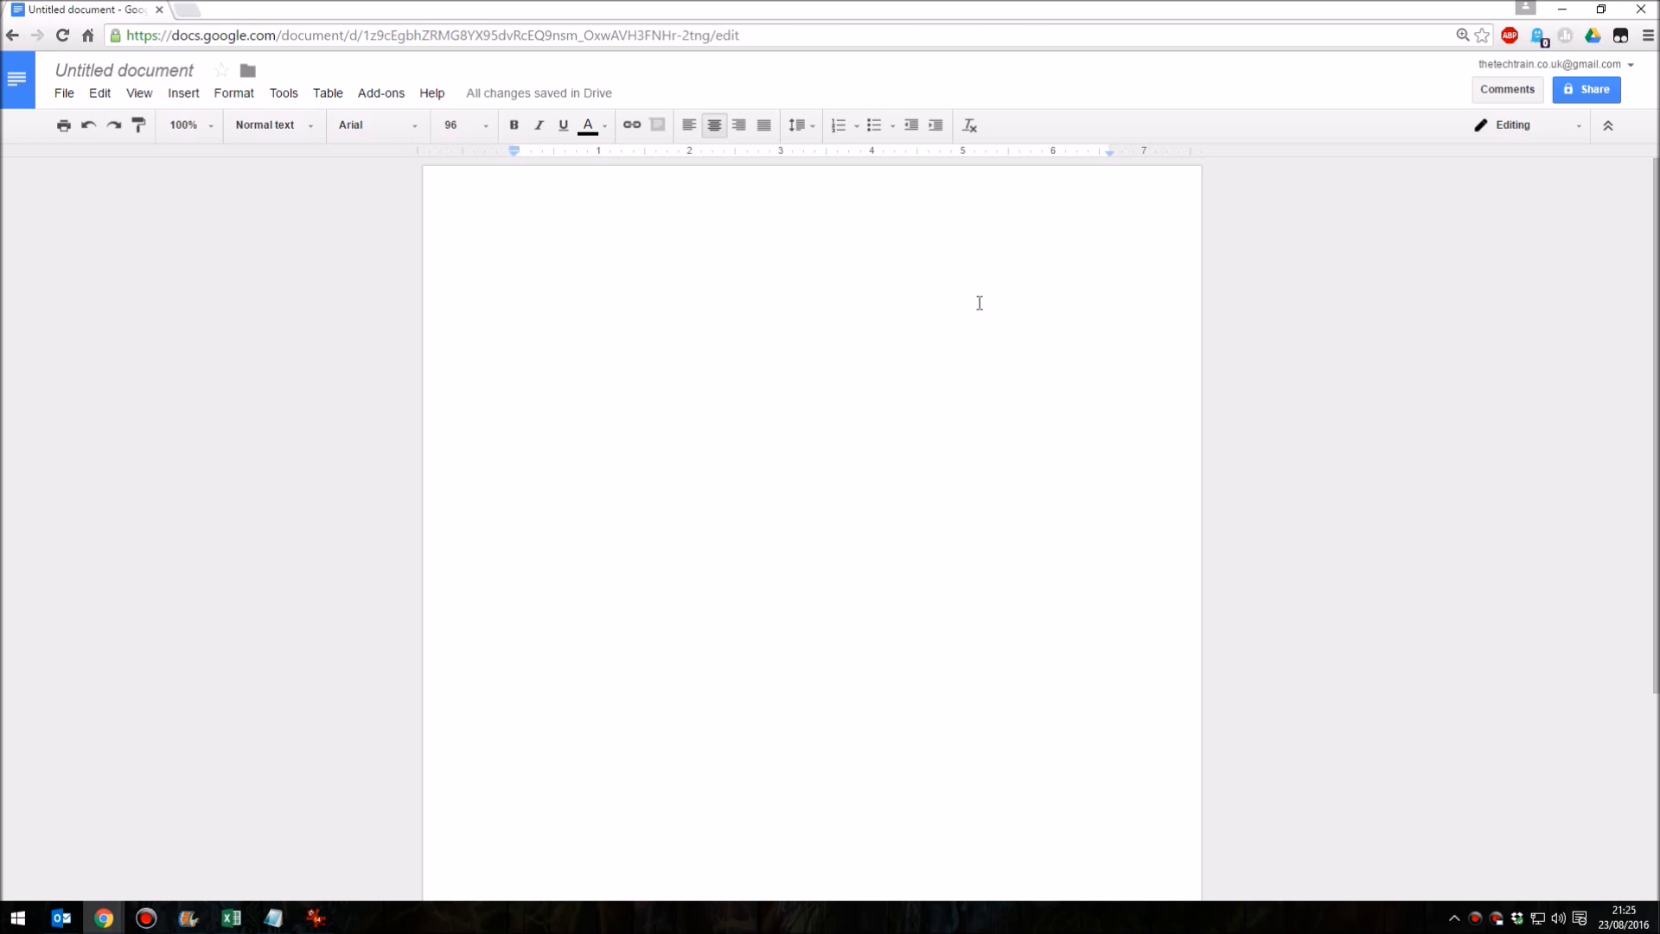
pyautogui.moveTo(153, 126)
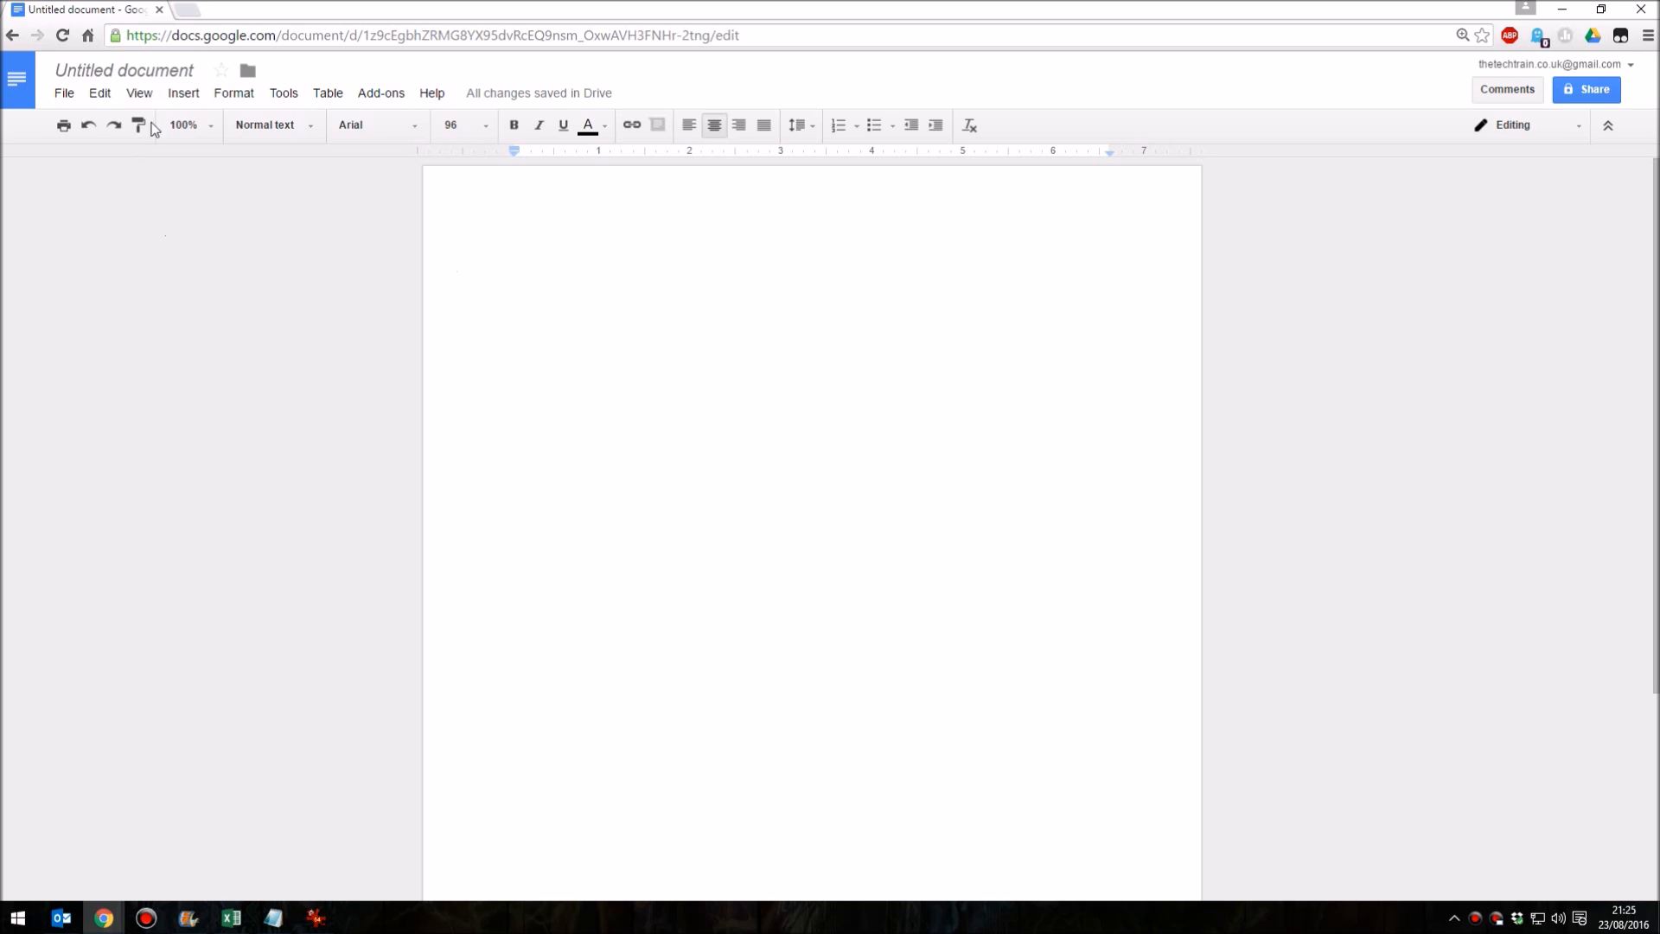
# - Show the Insert menu listing what can be added to the blank document
pyautogui.click(181, 94)
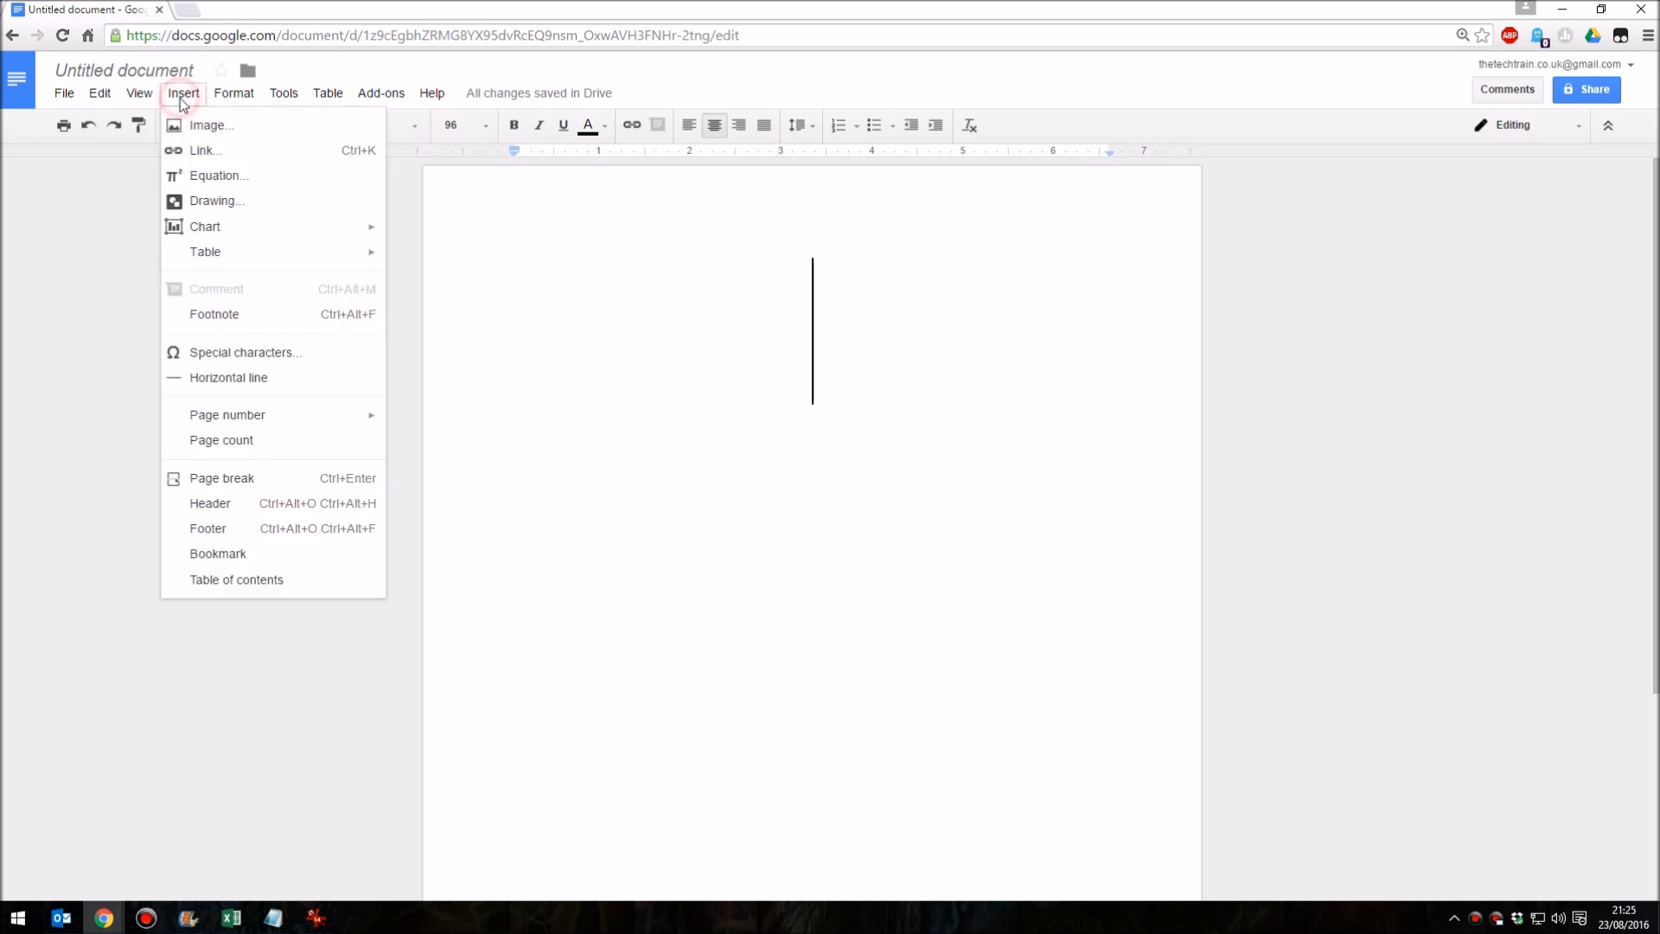
pyautogui.moveTo(223, 314)
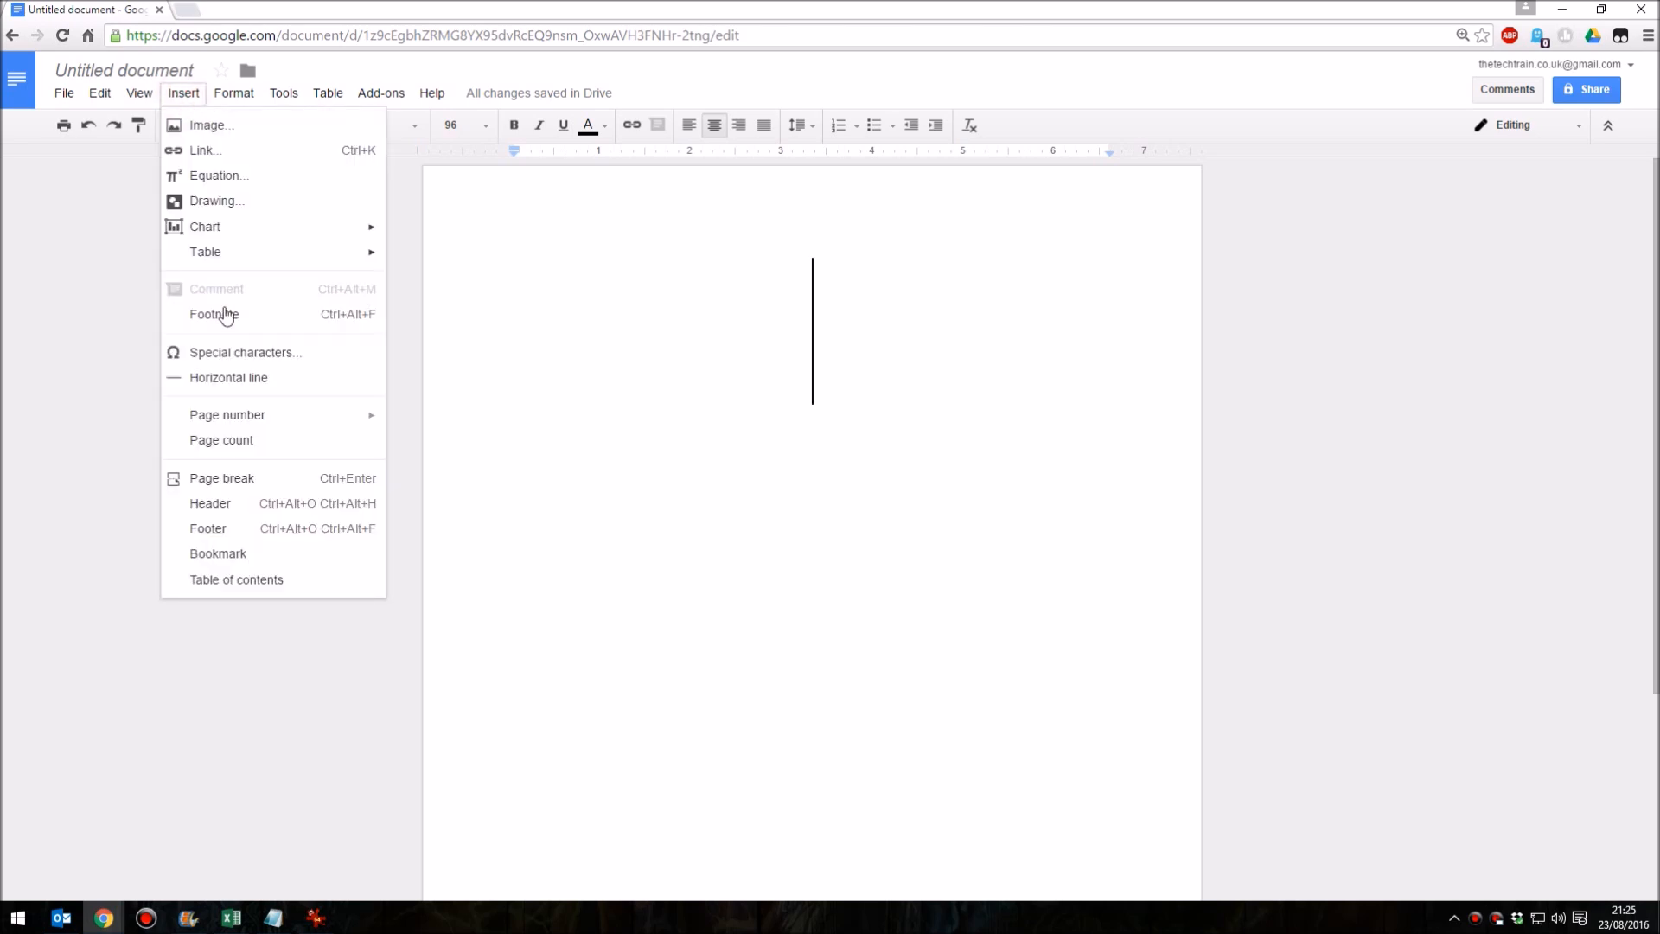
pyautogui.moveTo(308, 358)
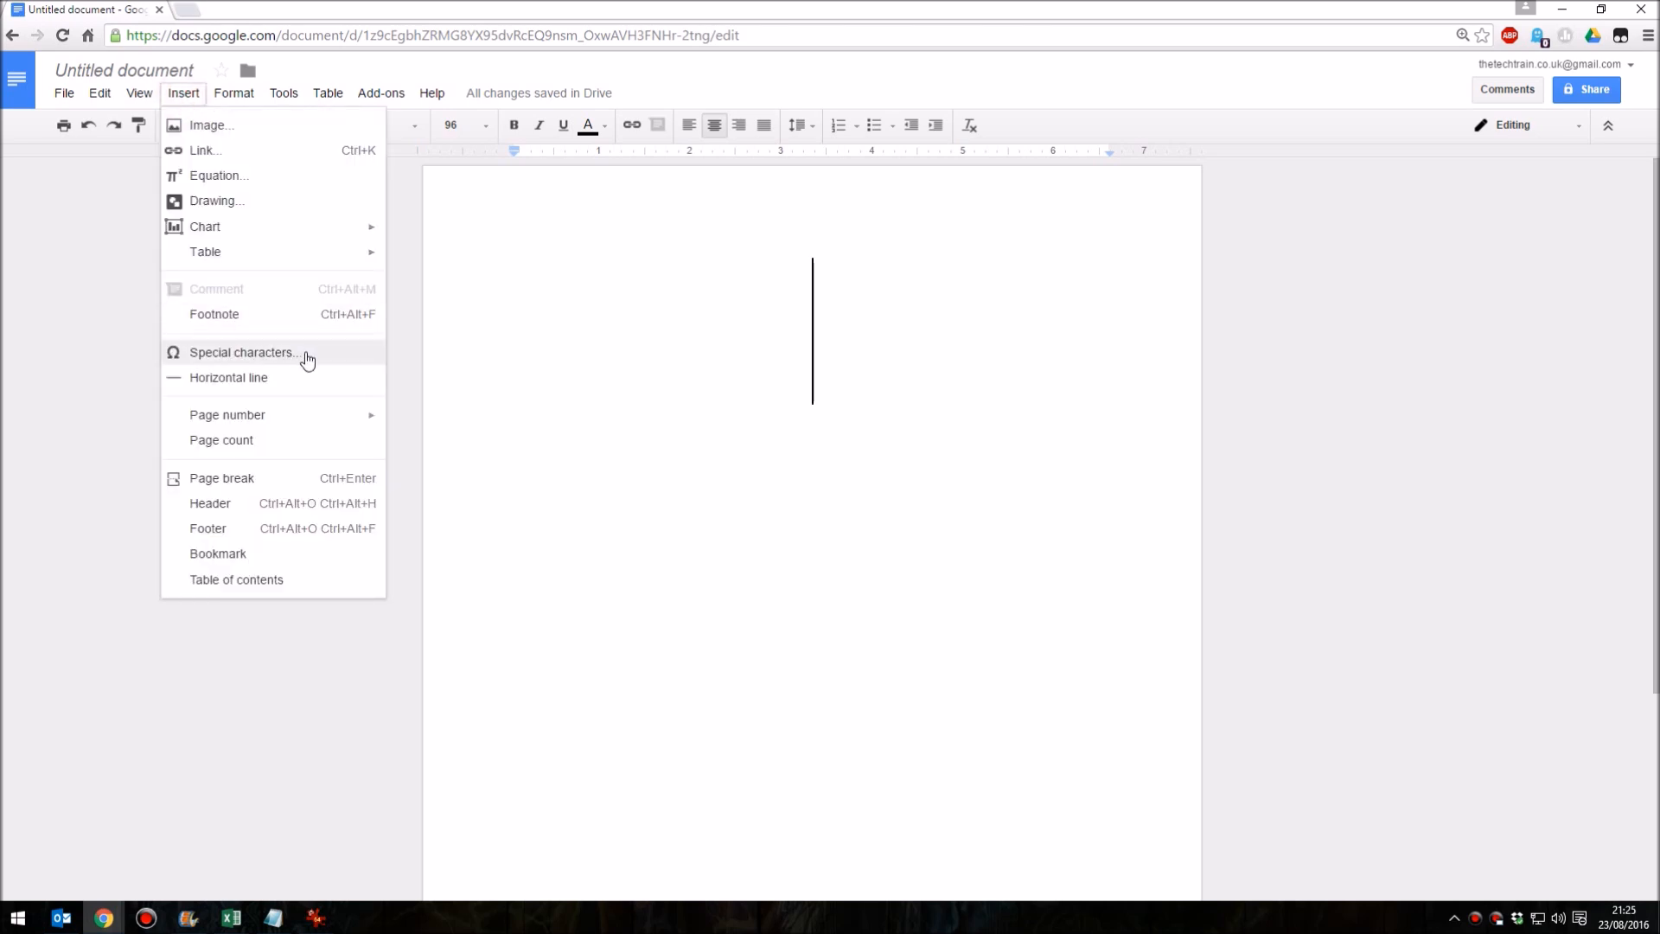
# - Bring up the Insert special characters panel on the Symbol arrows list with an empty drawing pad
pyautogui.click(242, 353)
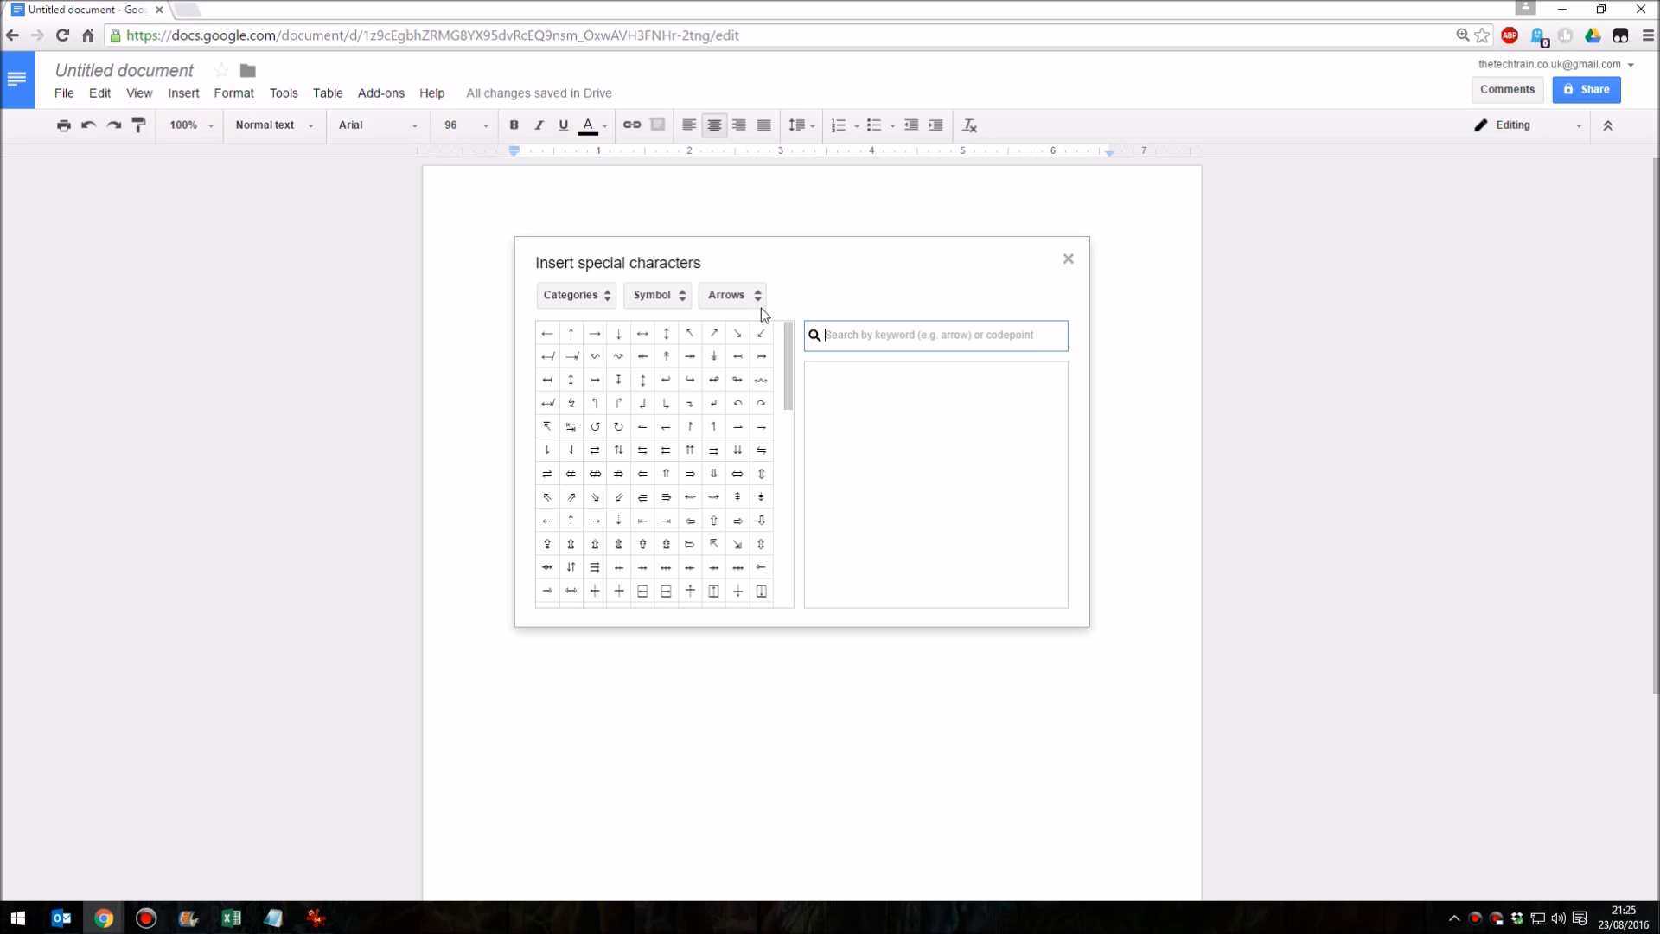
pyautogui.scroll(-3)
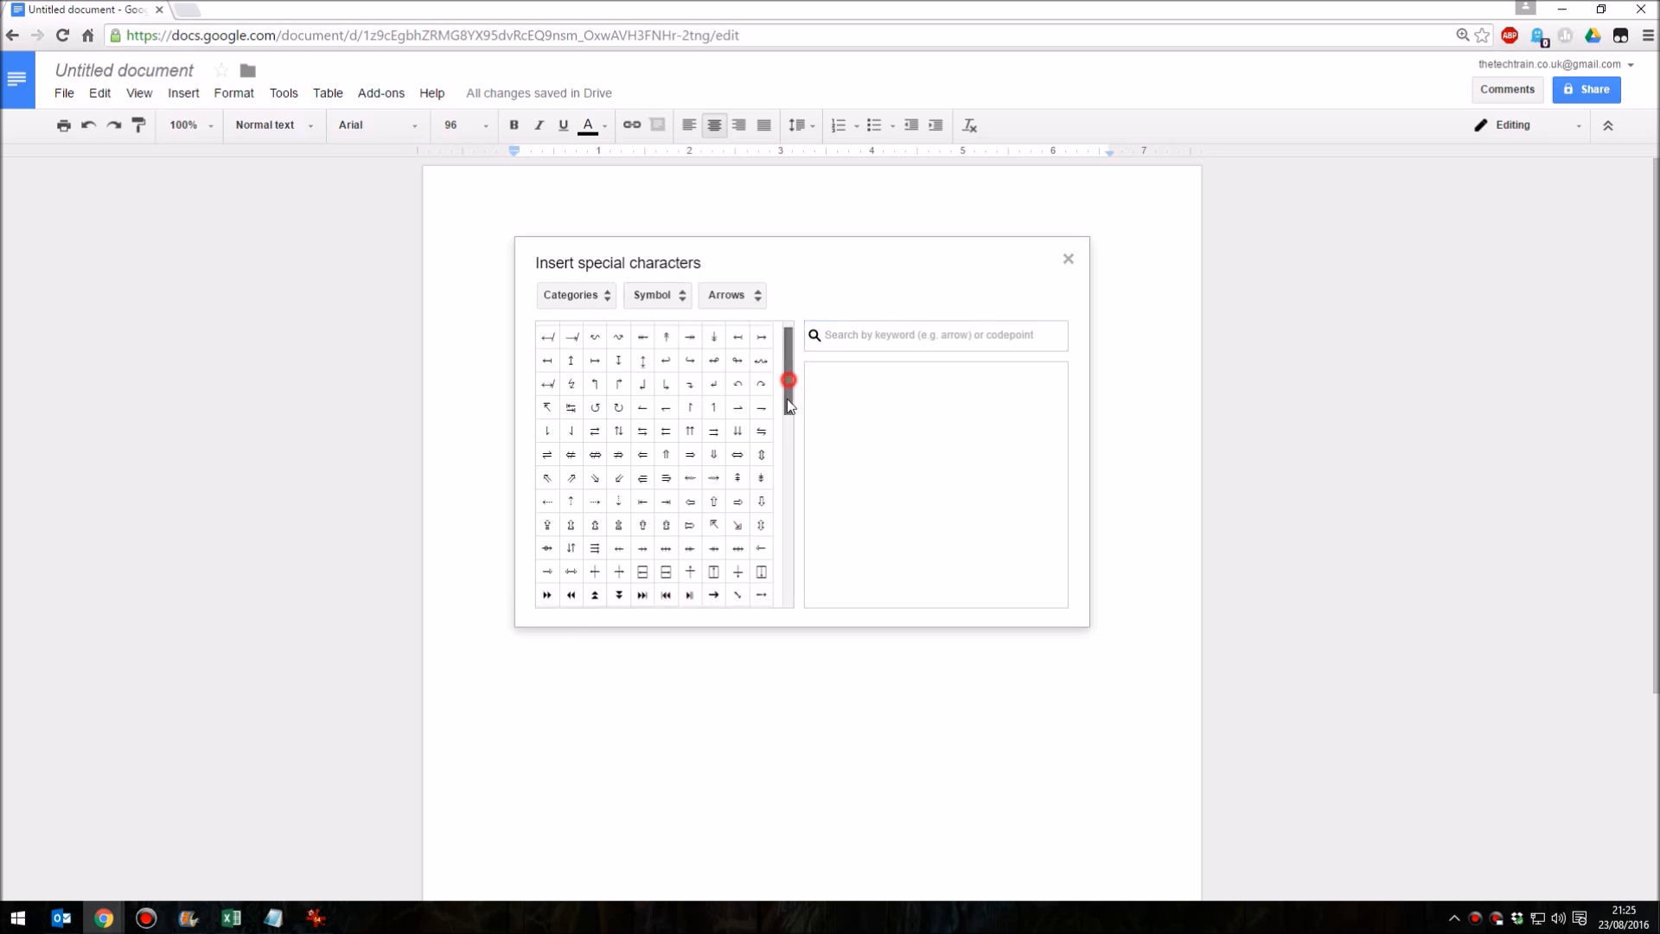
pyautogui.scroll(3)
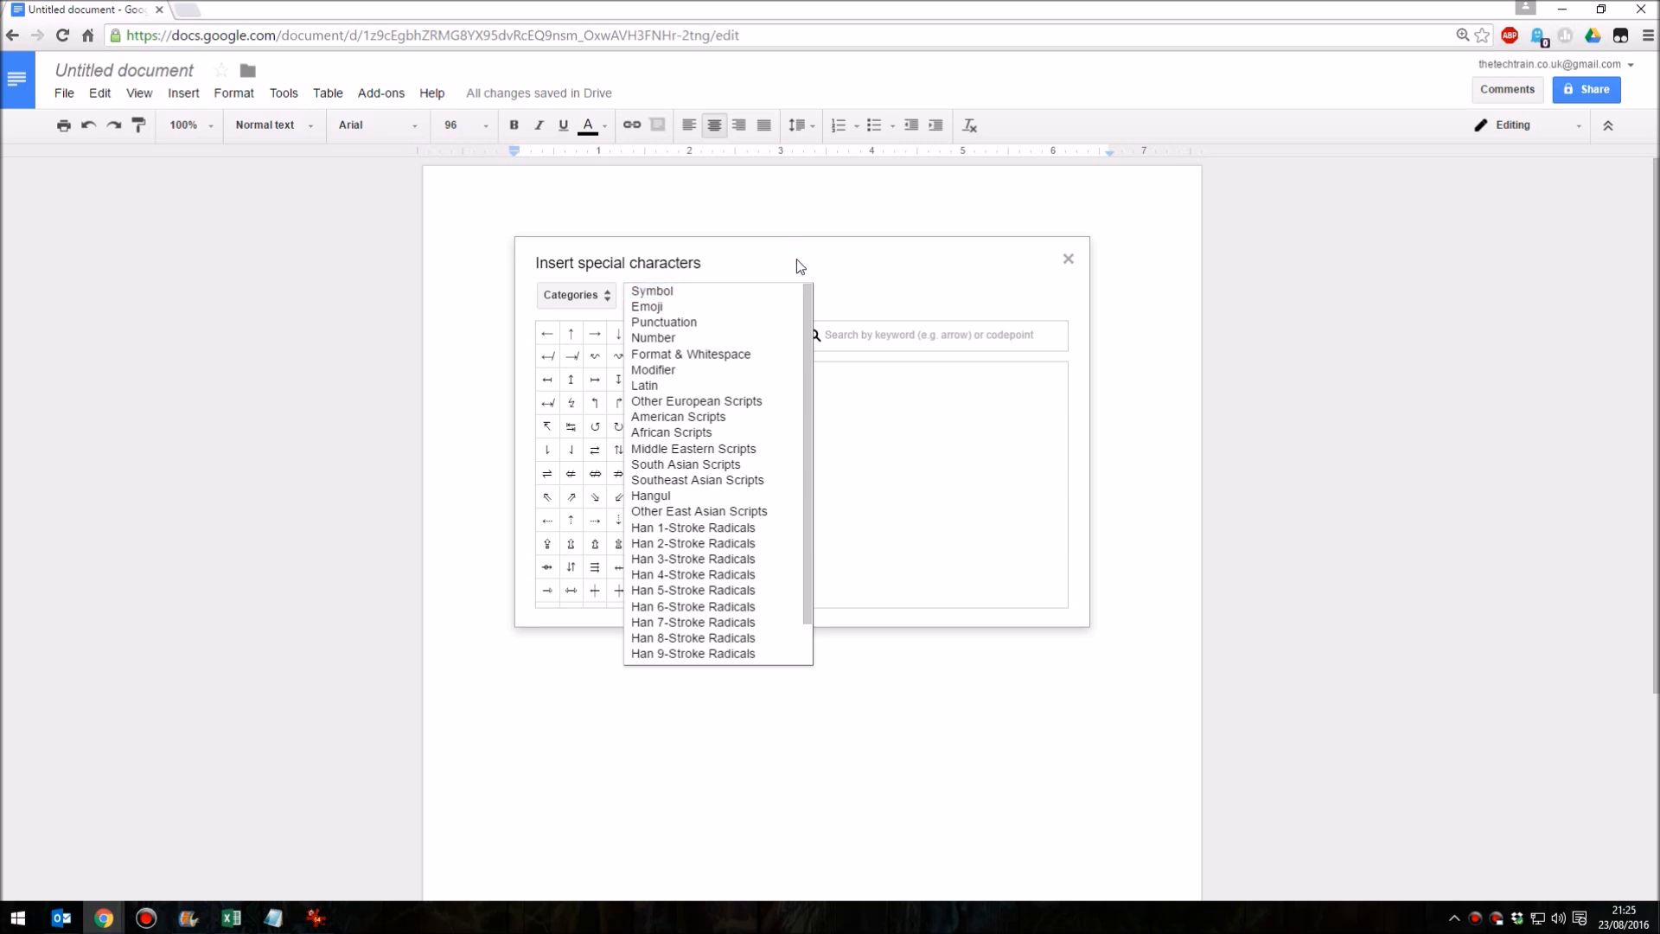
pyautogui.click(652, 290)
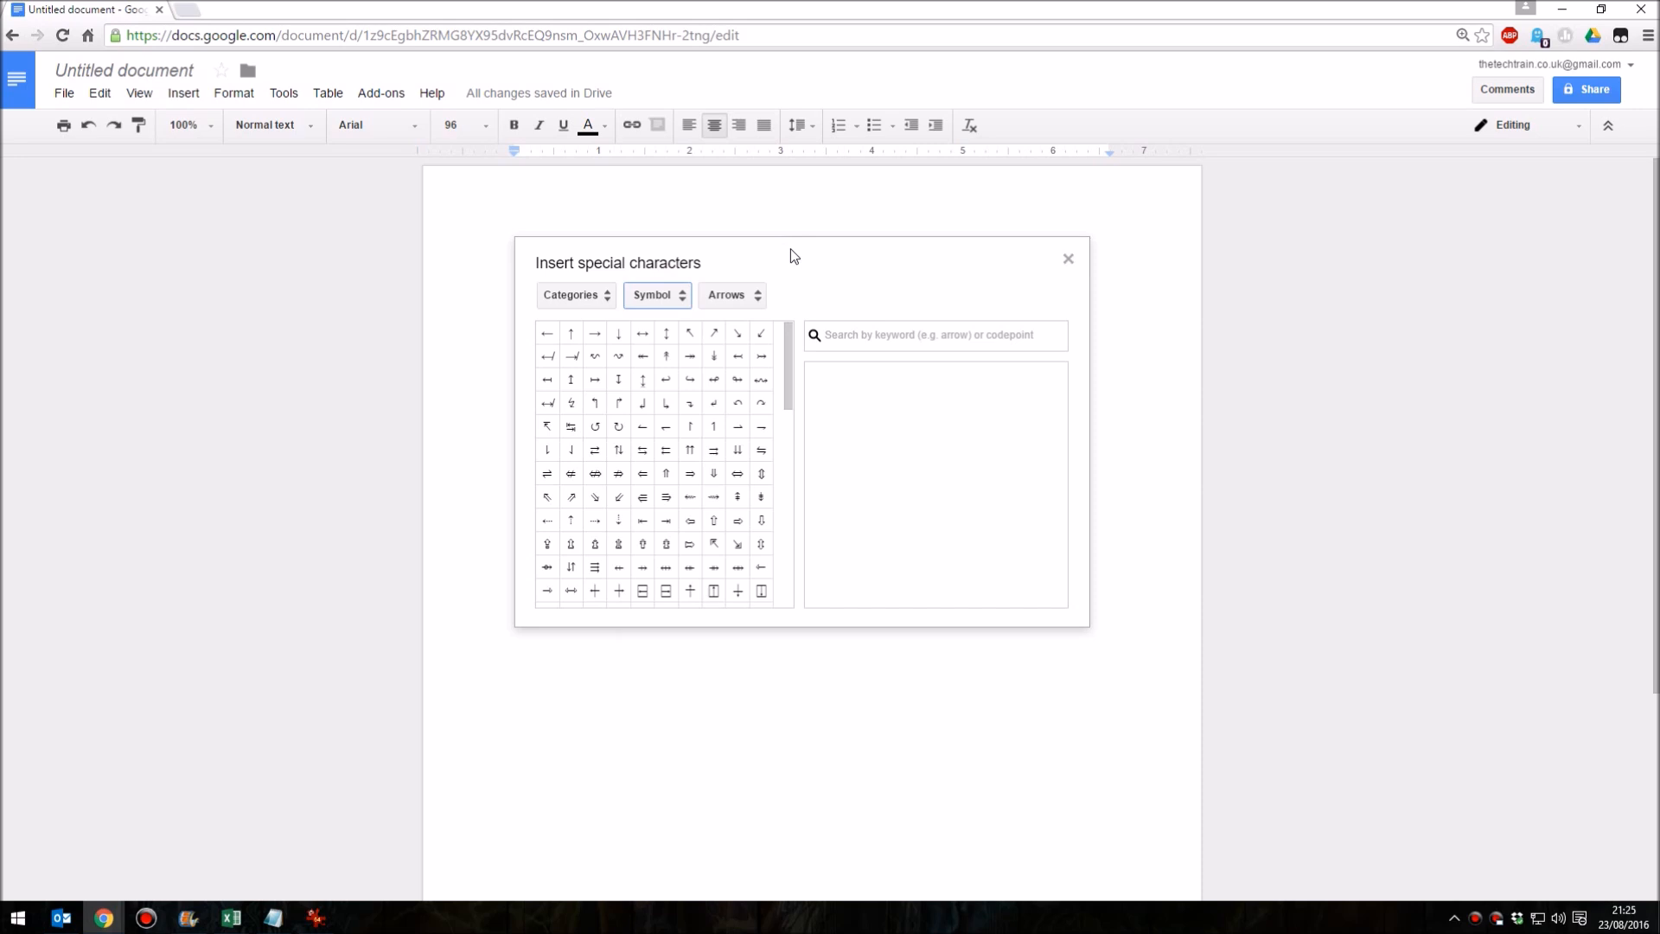
pyautogui.moveTo(806, 281)
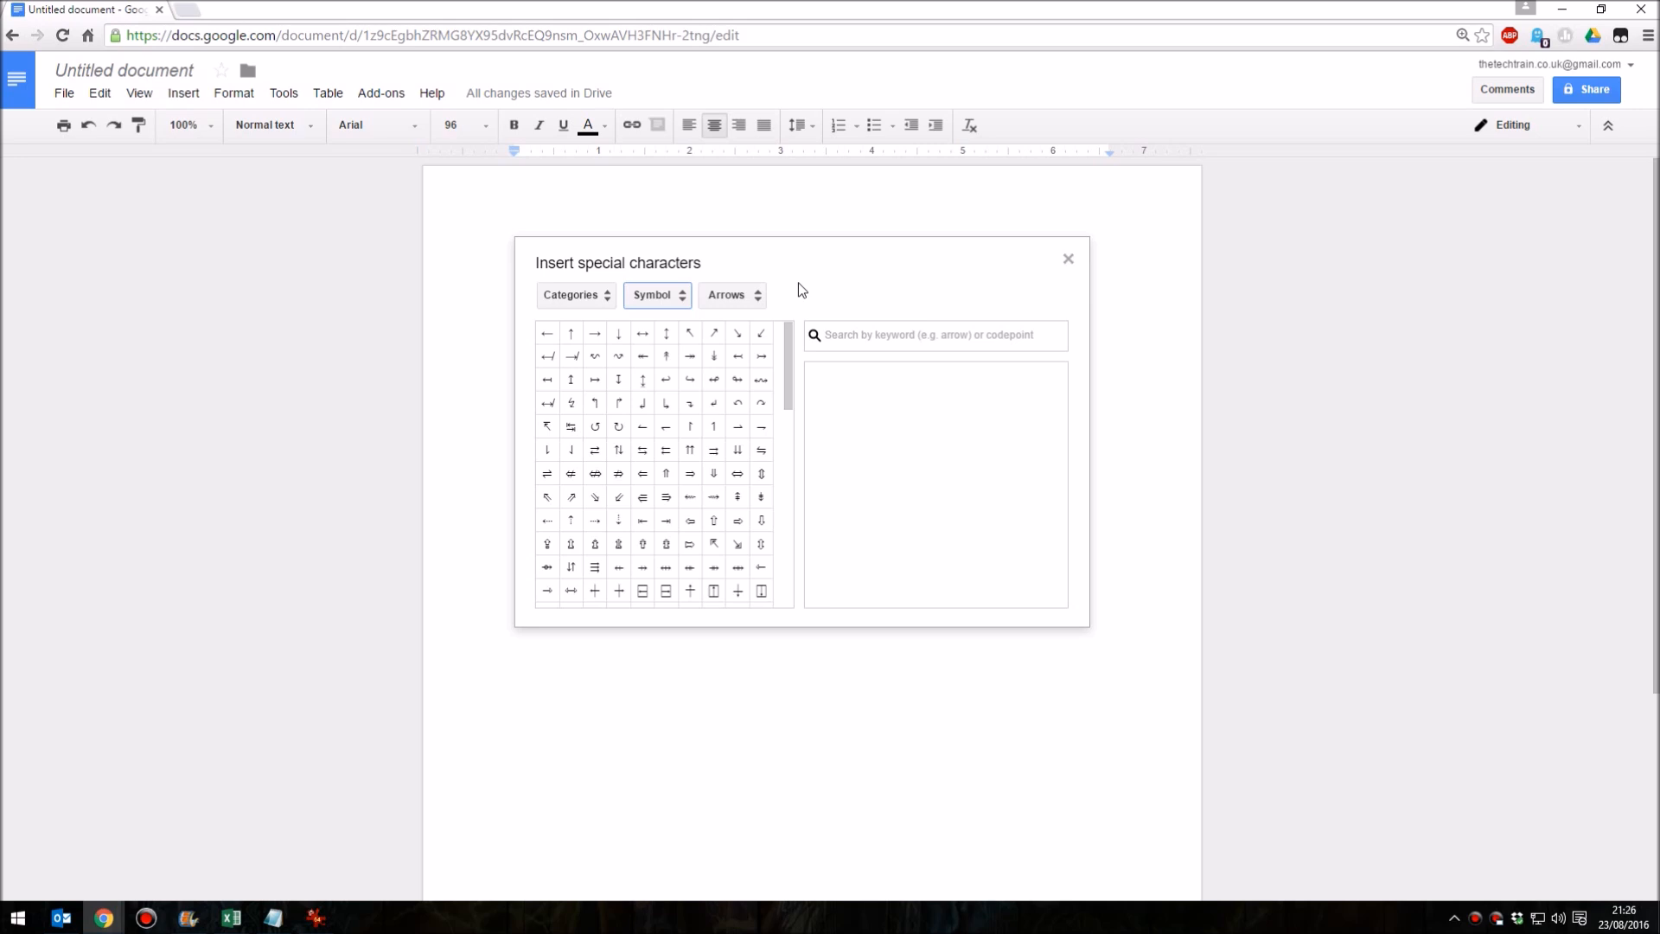
pyautogui.moveTo(1045, 565)
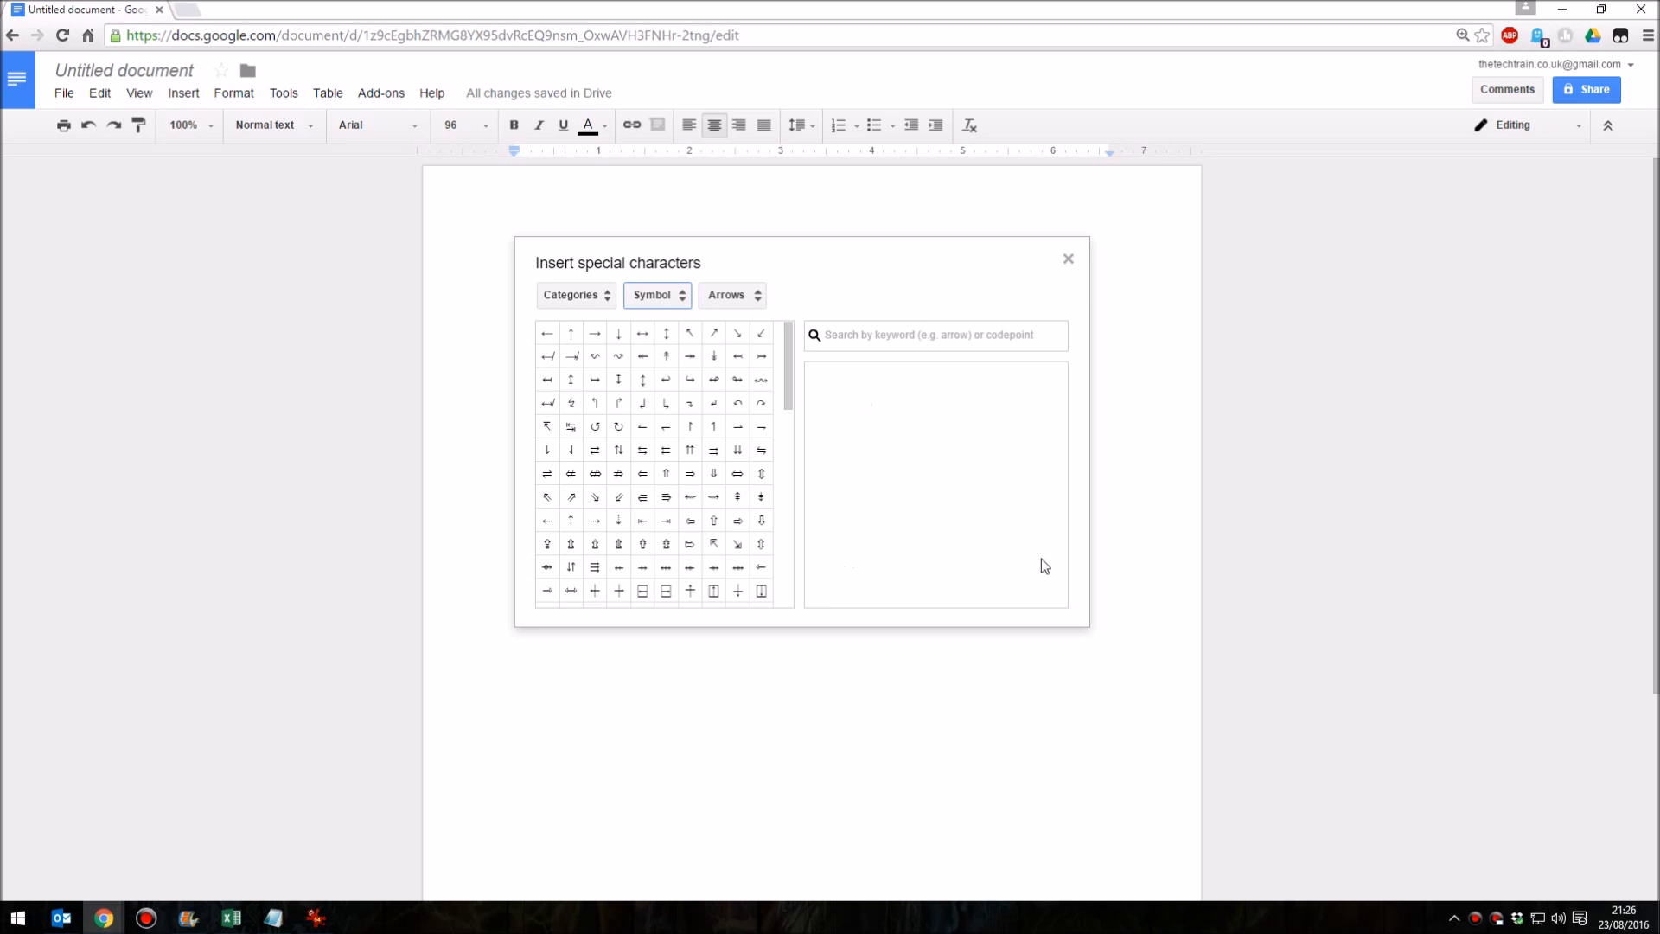
pyautogui.moveTo(1045, 555)
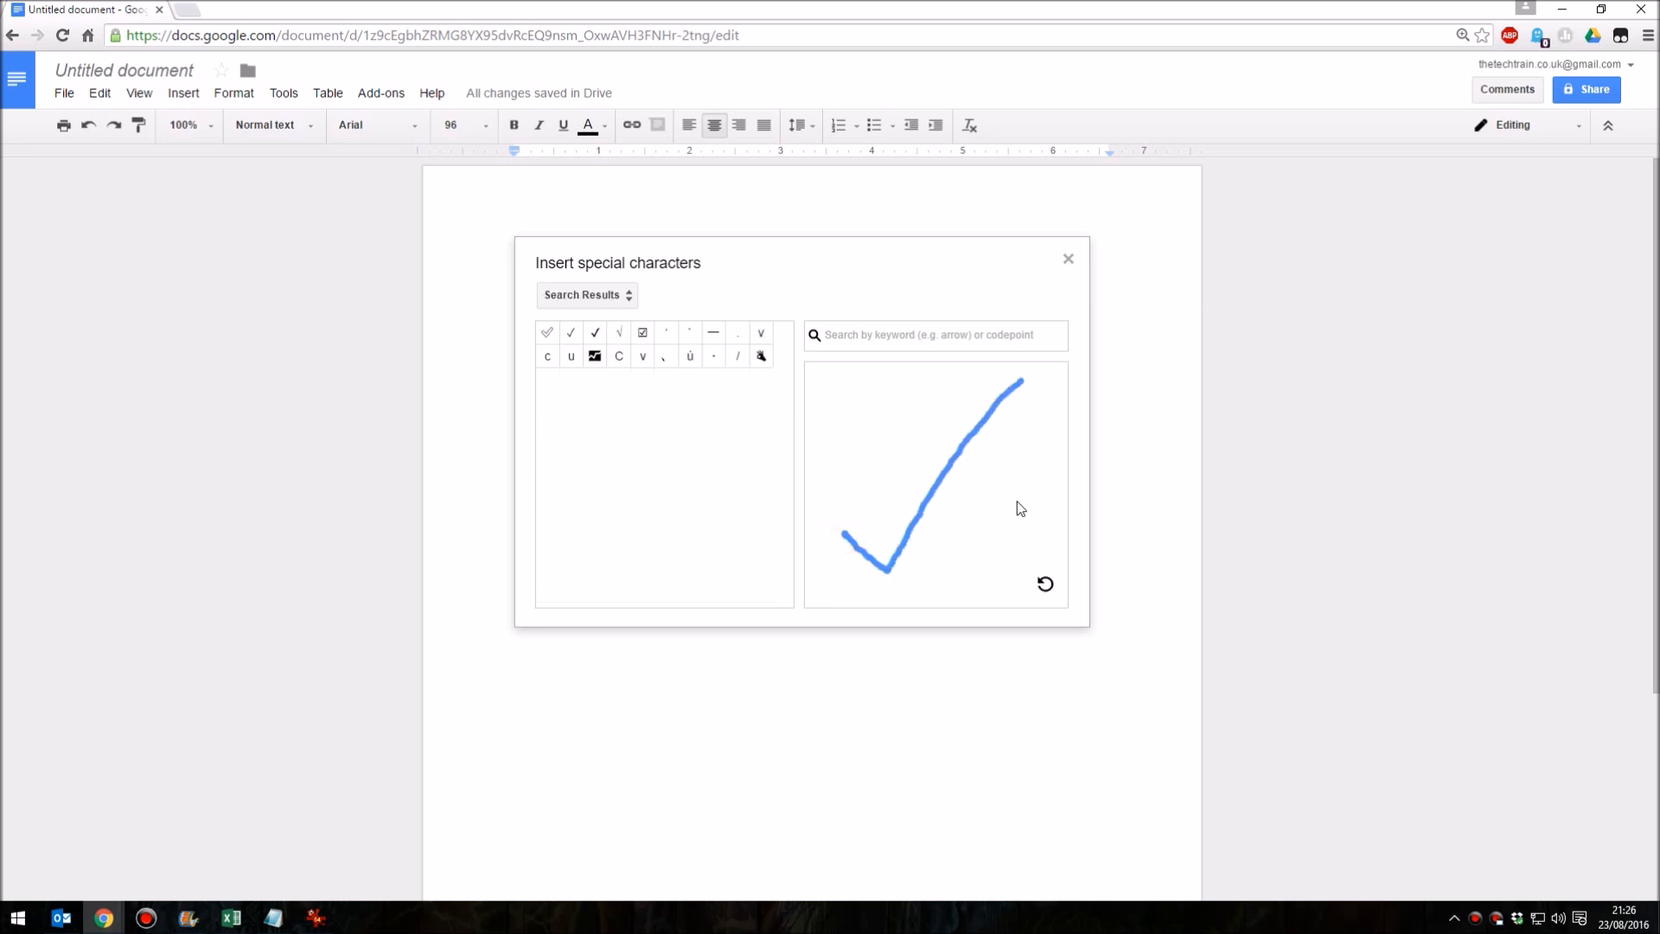
pyautogui.moveTo(681, 420)
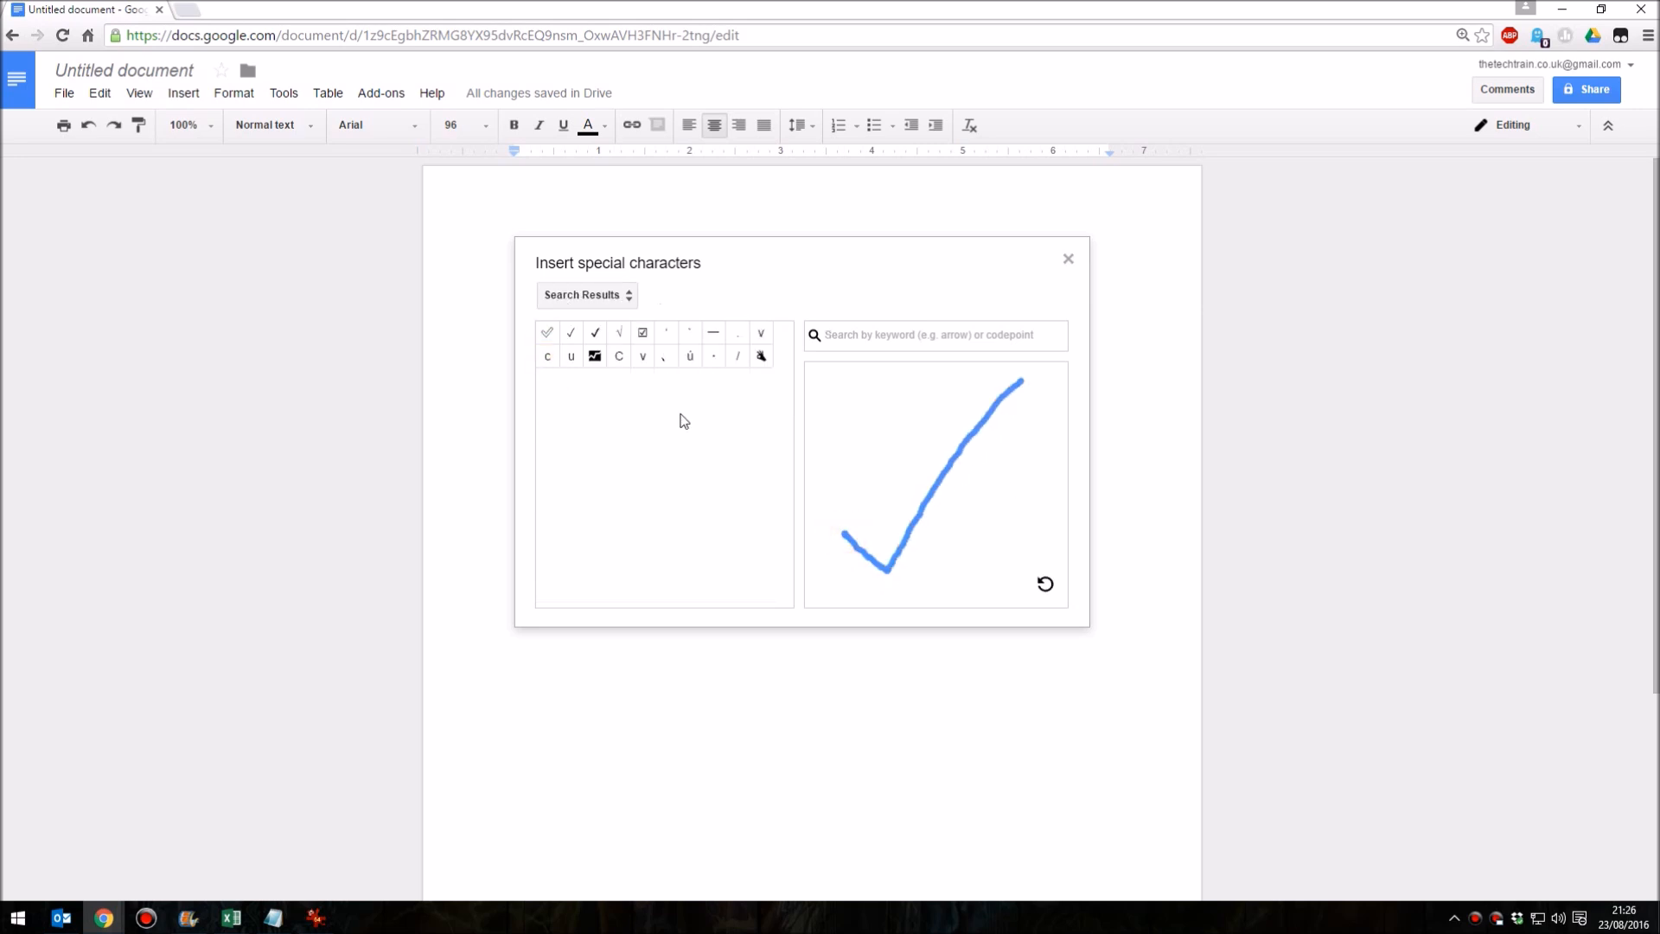
pyautogui.moveTo(624, 492)
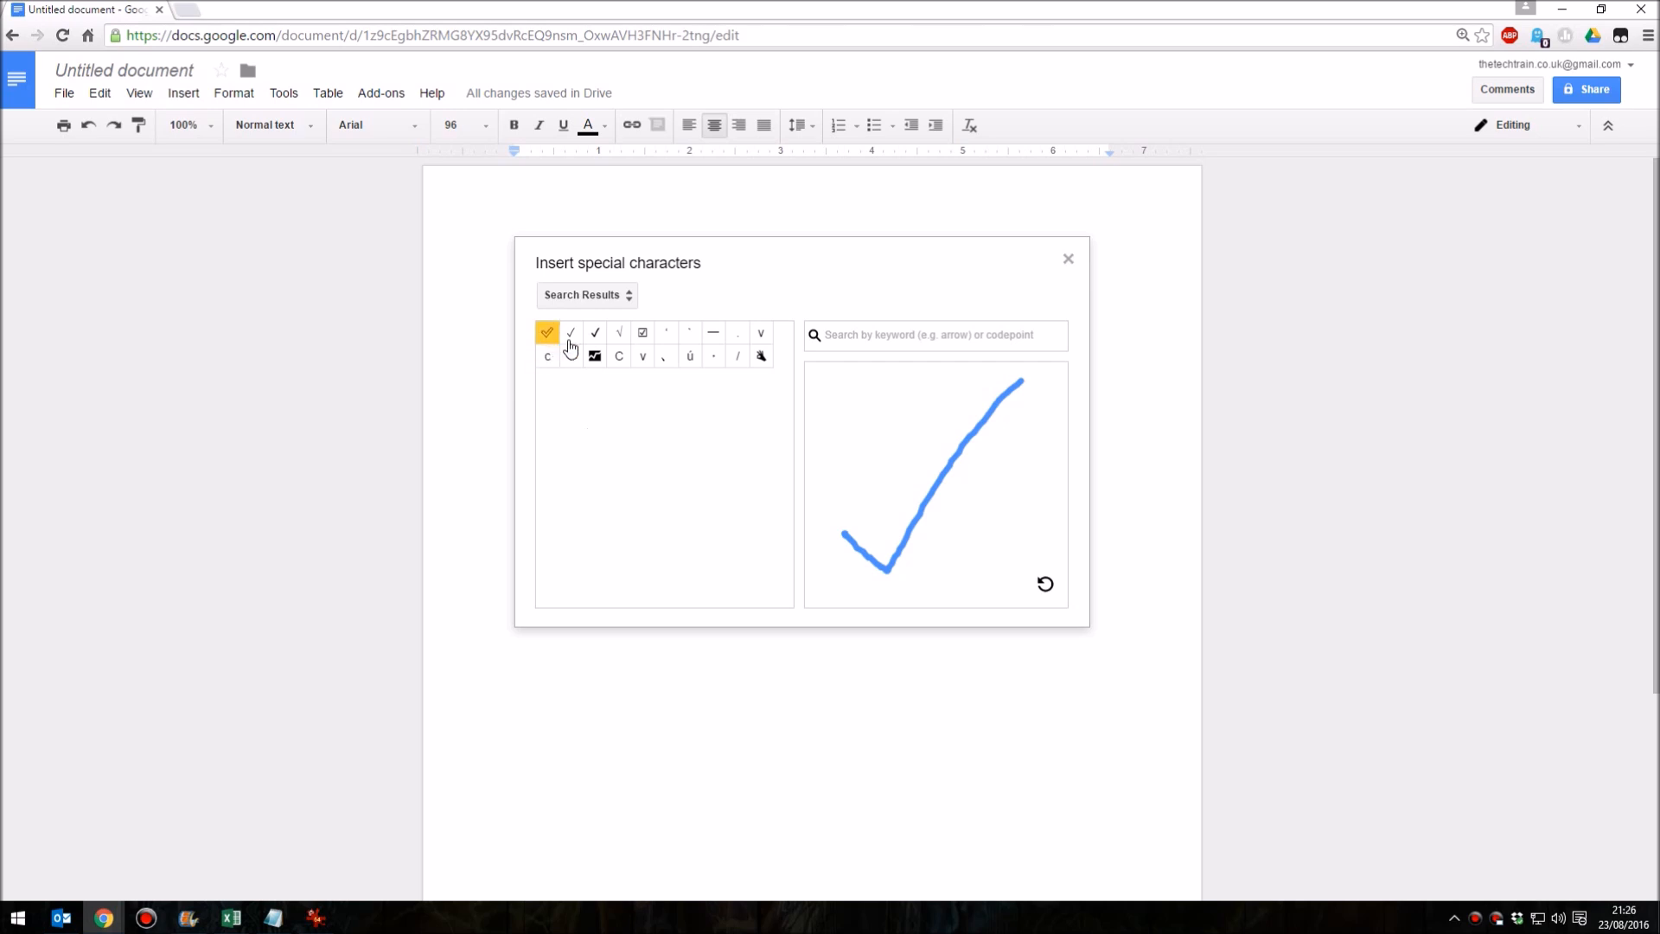
pyautogui.moveTo(594, 332)
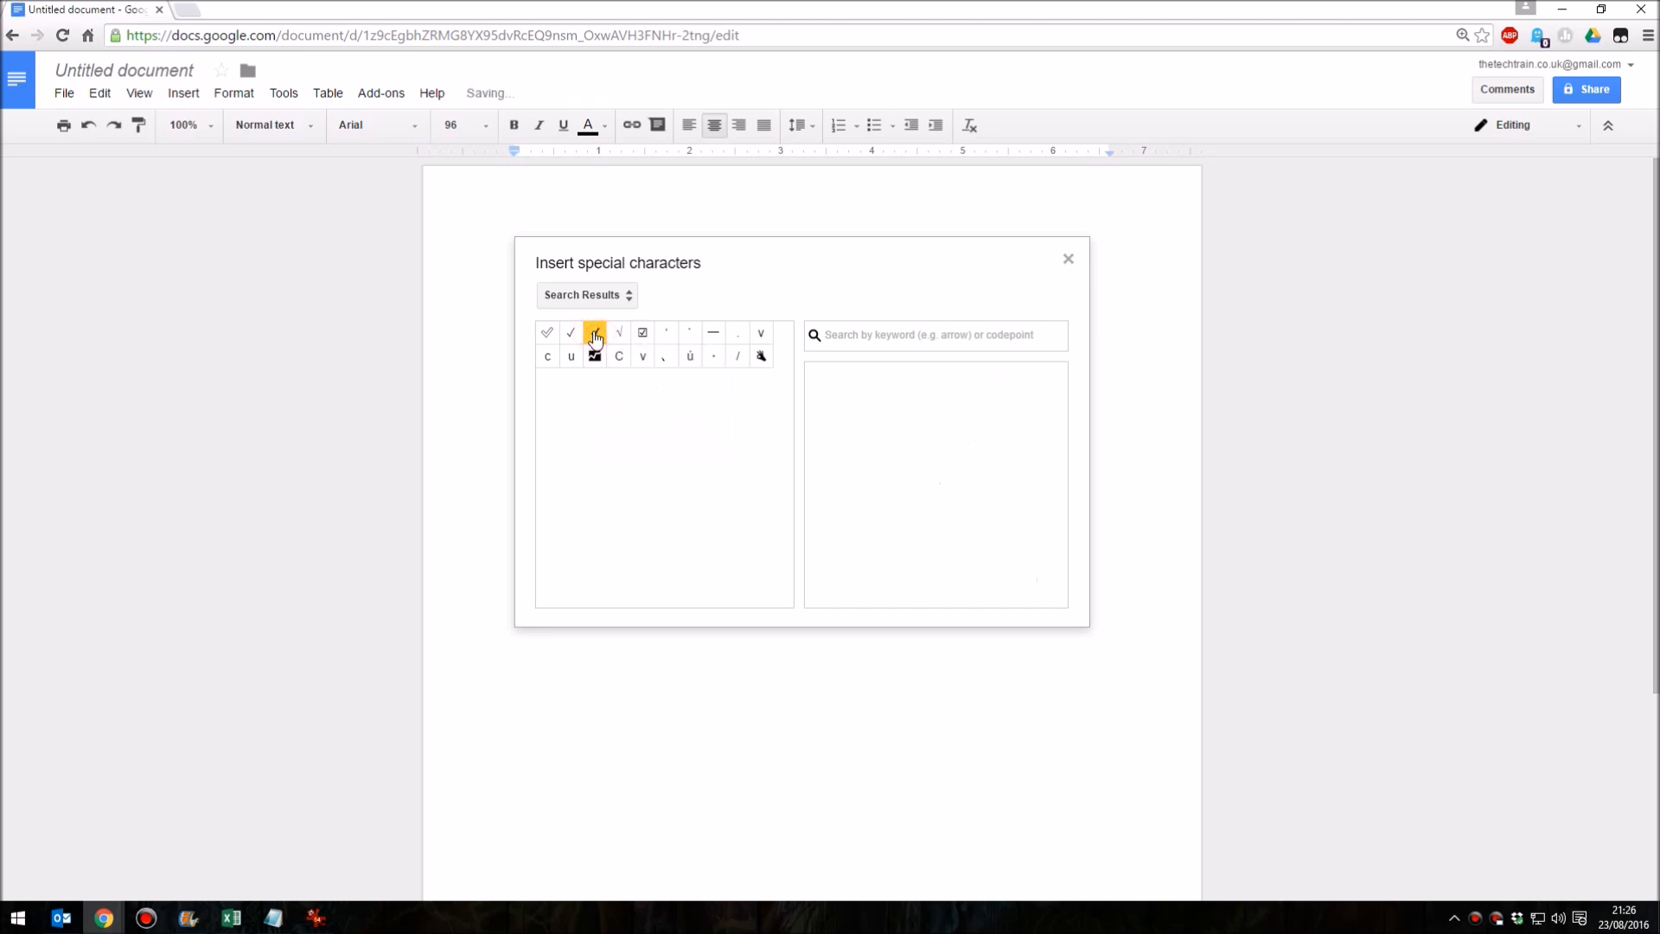
# - Insert the check mark matched from the sketched tick into the document
pyautogui.click(593, 332)
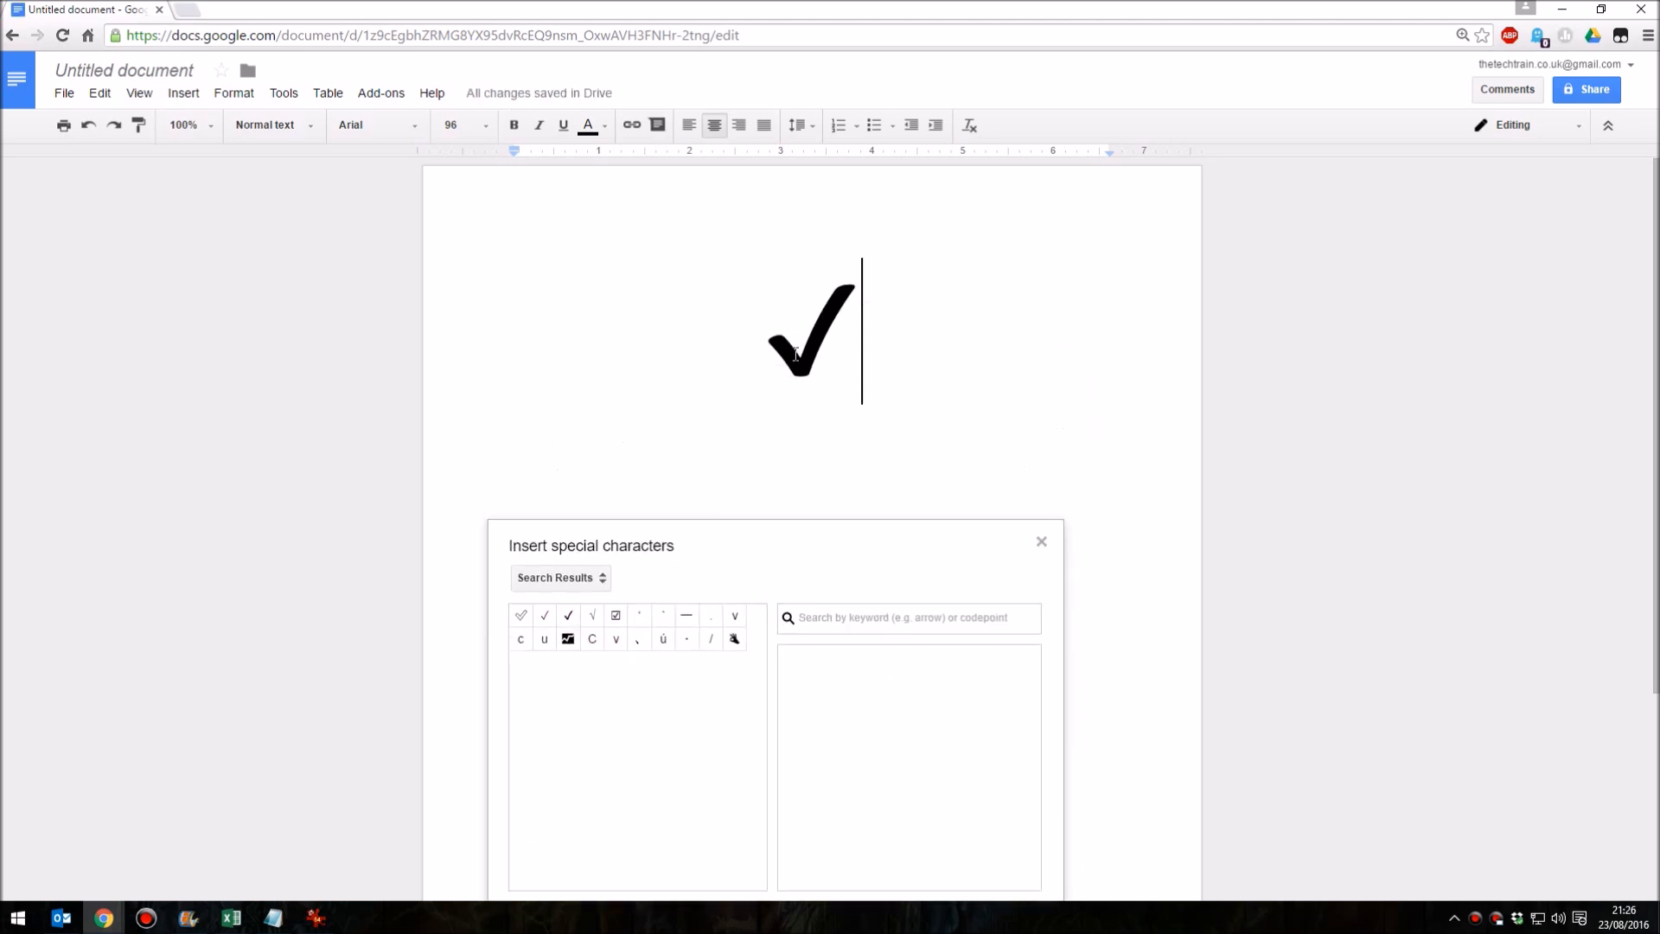
pyautogui.moveTo(801, 553)
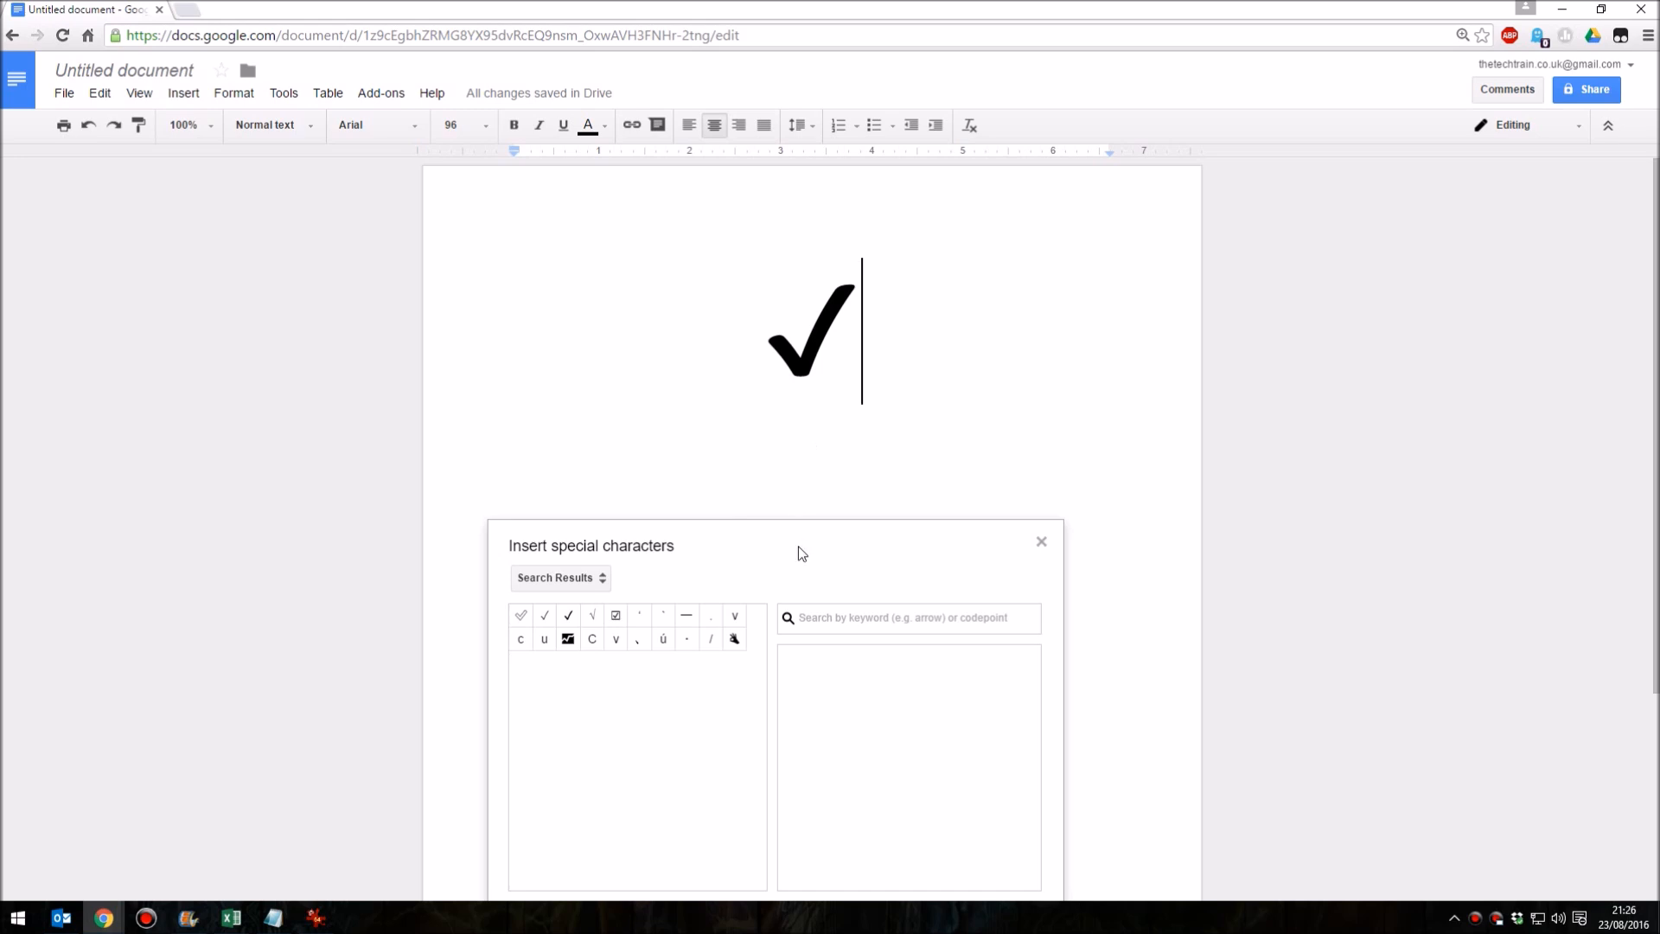
# - Browse by Categories, then insert the ☑ checked-box symbol after the tick
pyautogui.click(561, 578)
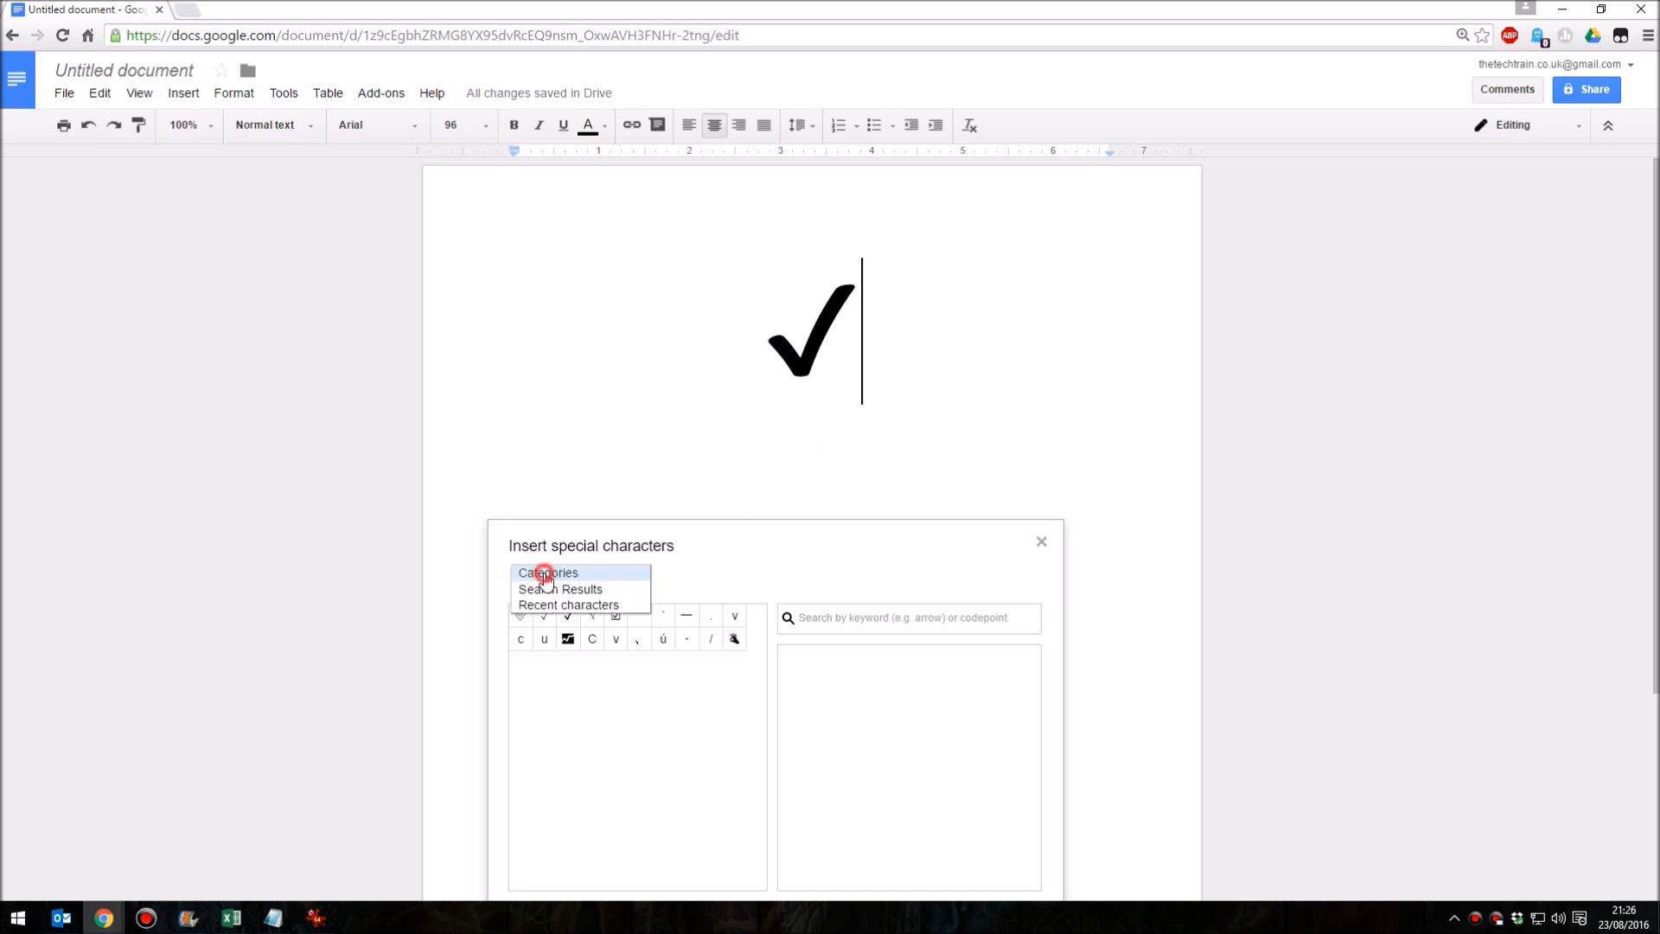
pyautogui.click(548, 573)
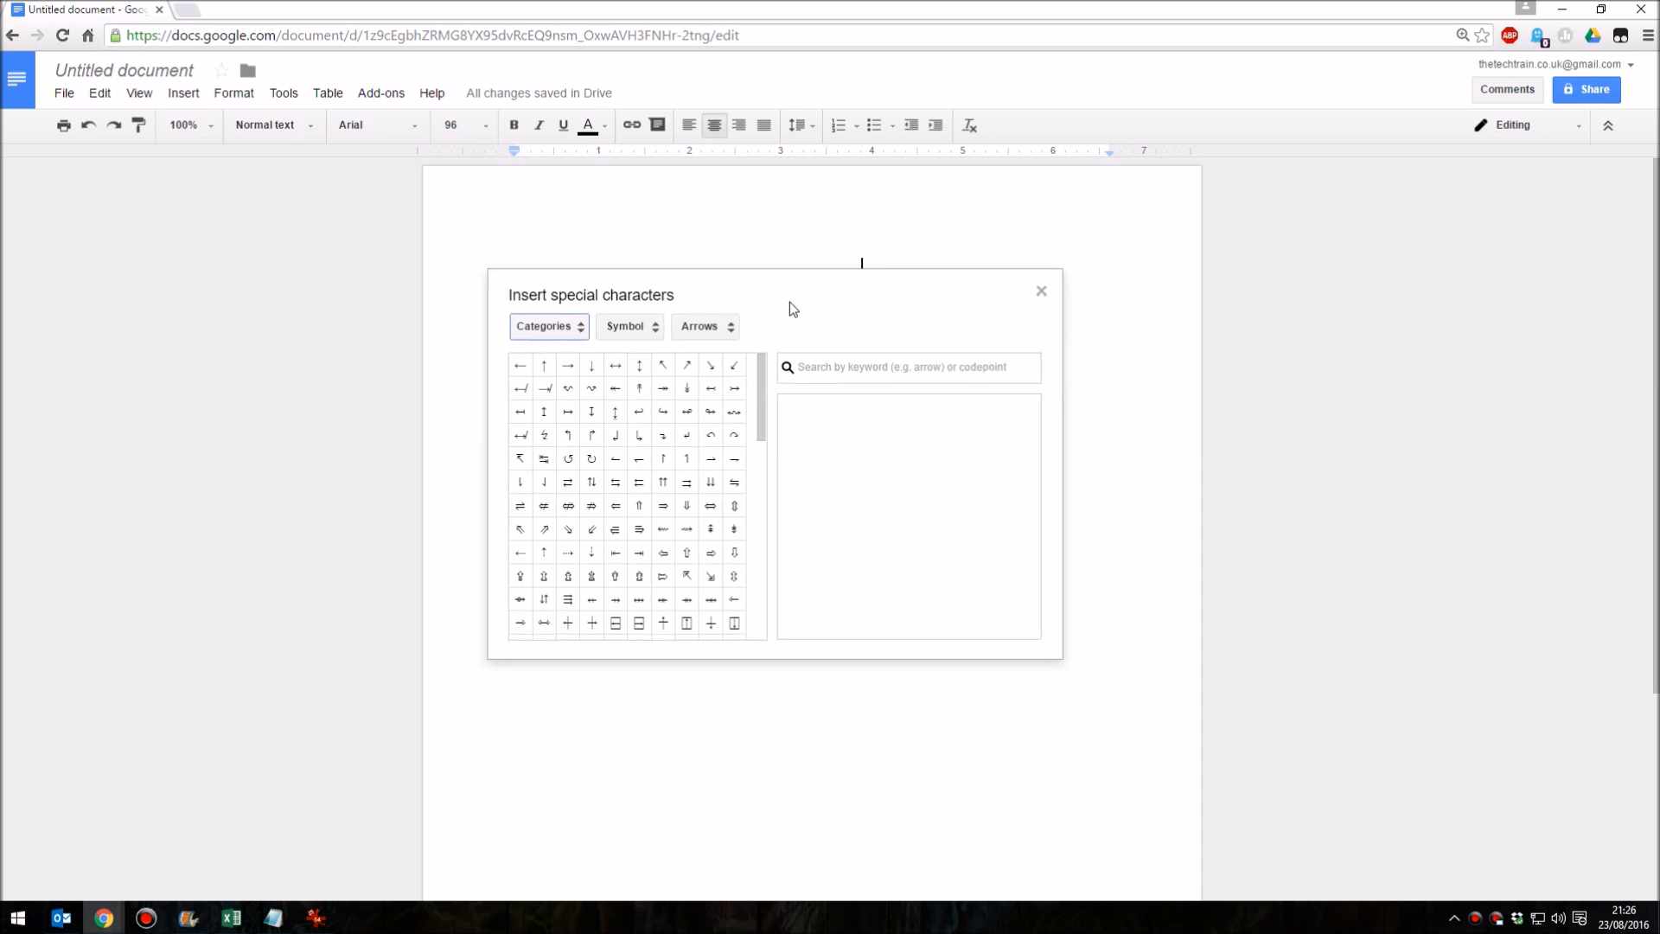
pyautogui.moveTo(814, 434)
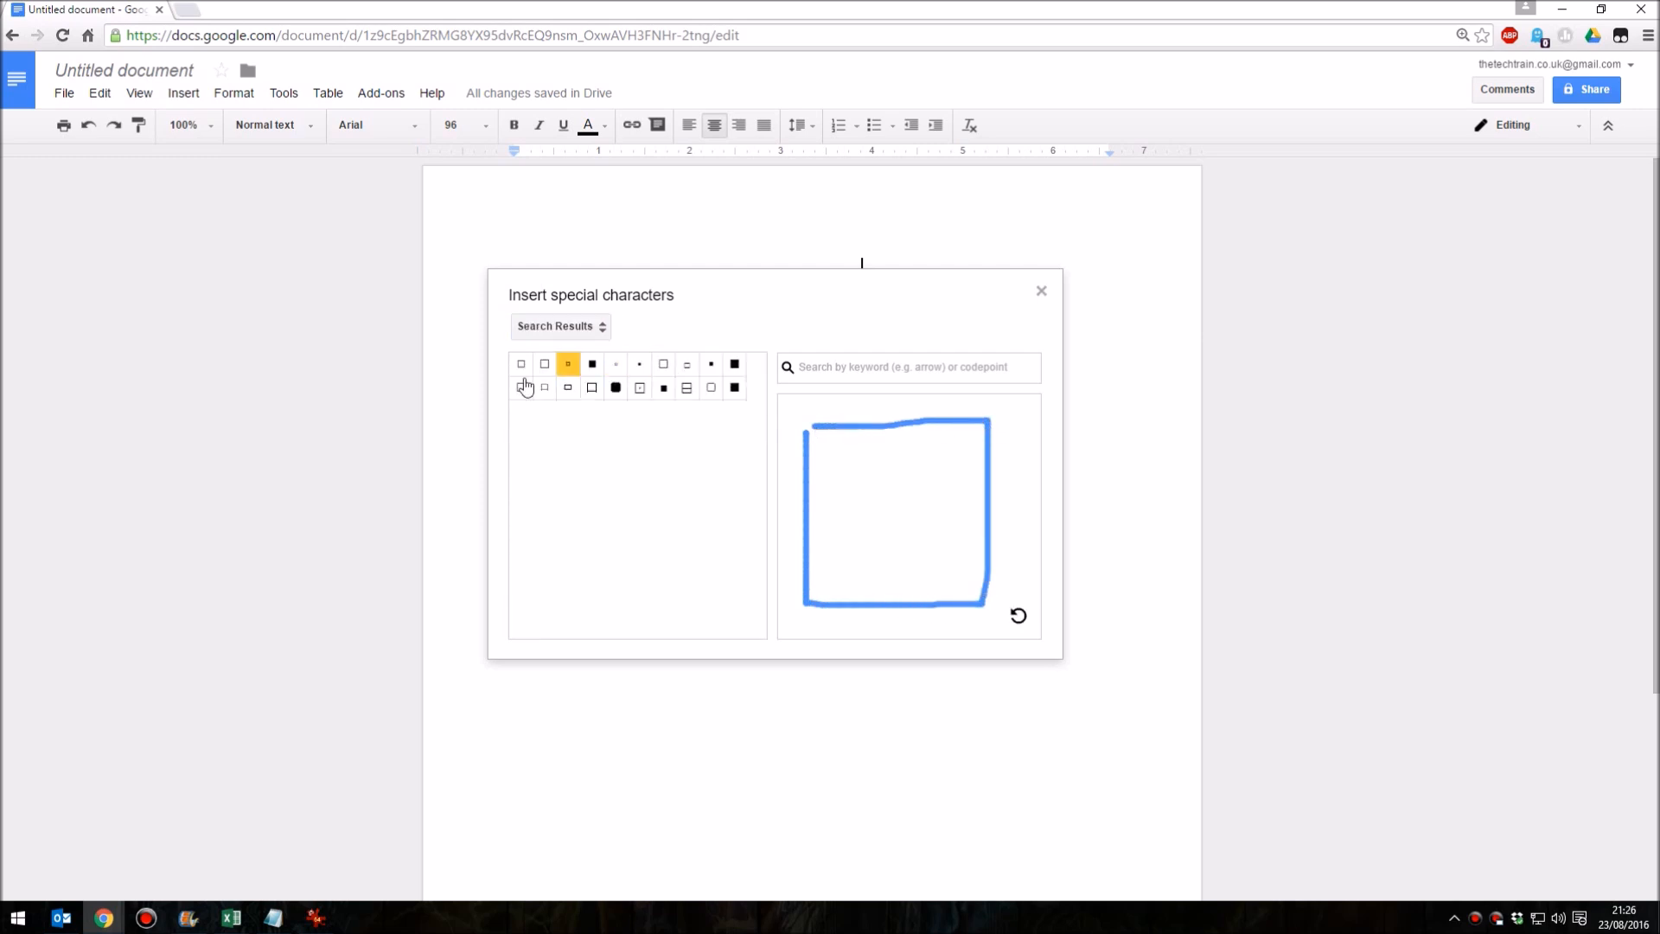
pyautogui.moveTo(512, 498)
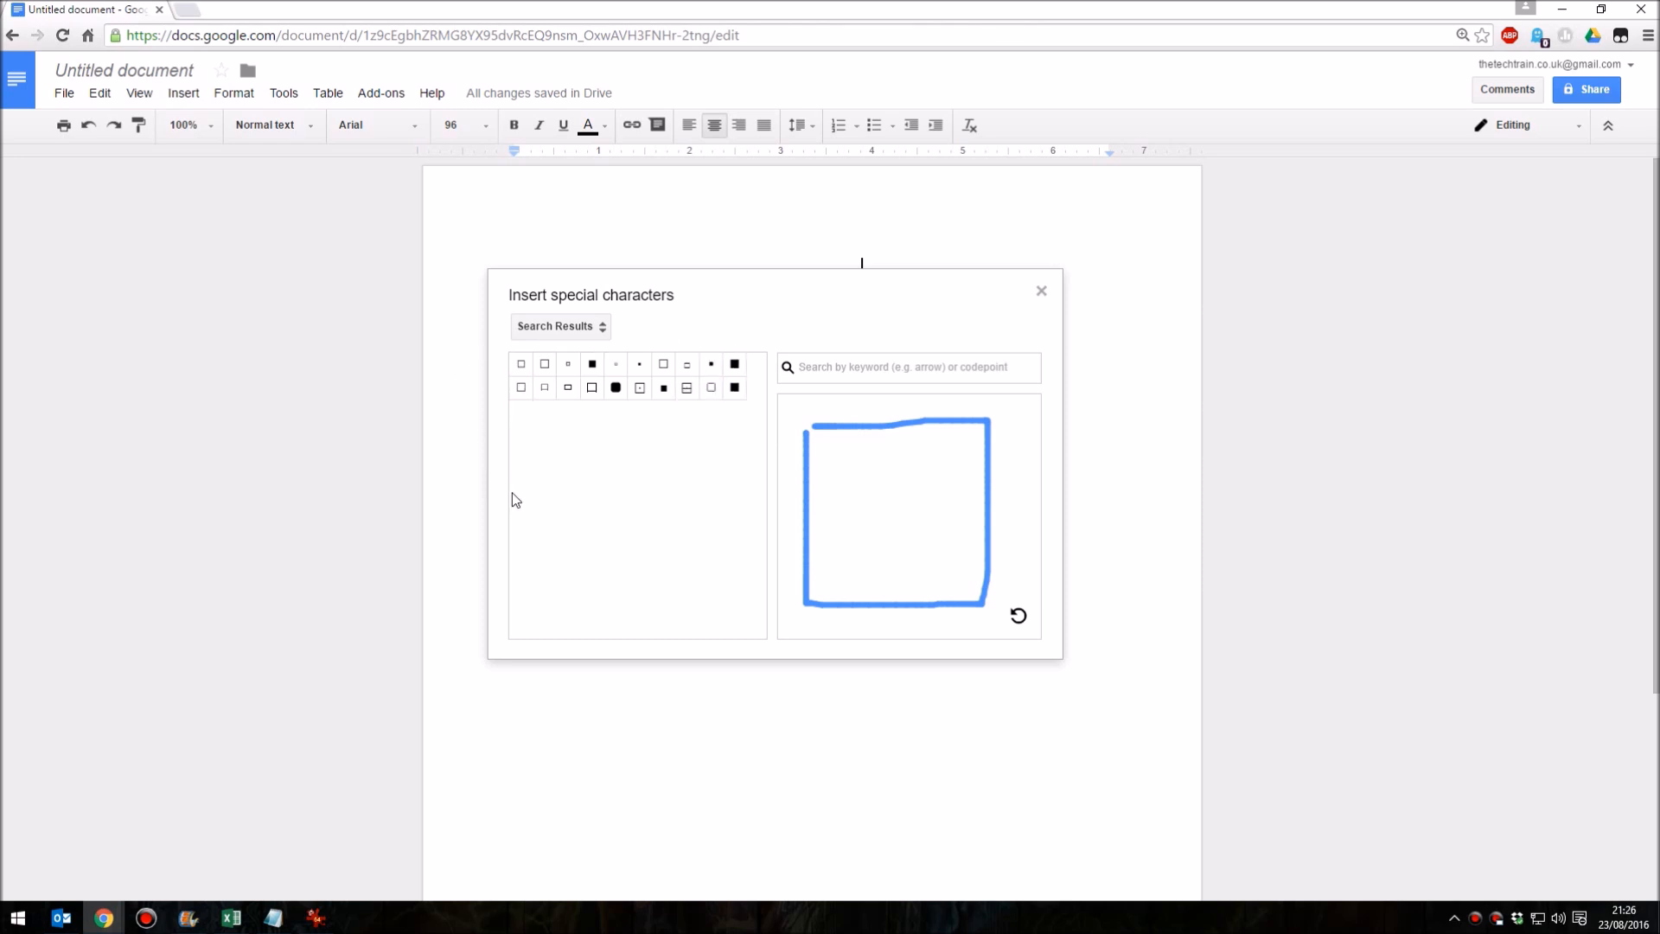
pyautogui.moveTo(828, 555)
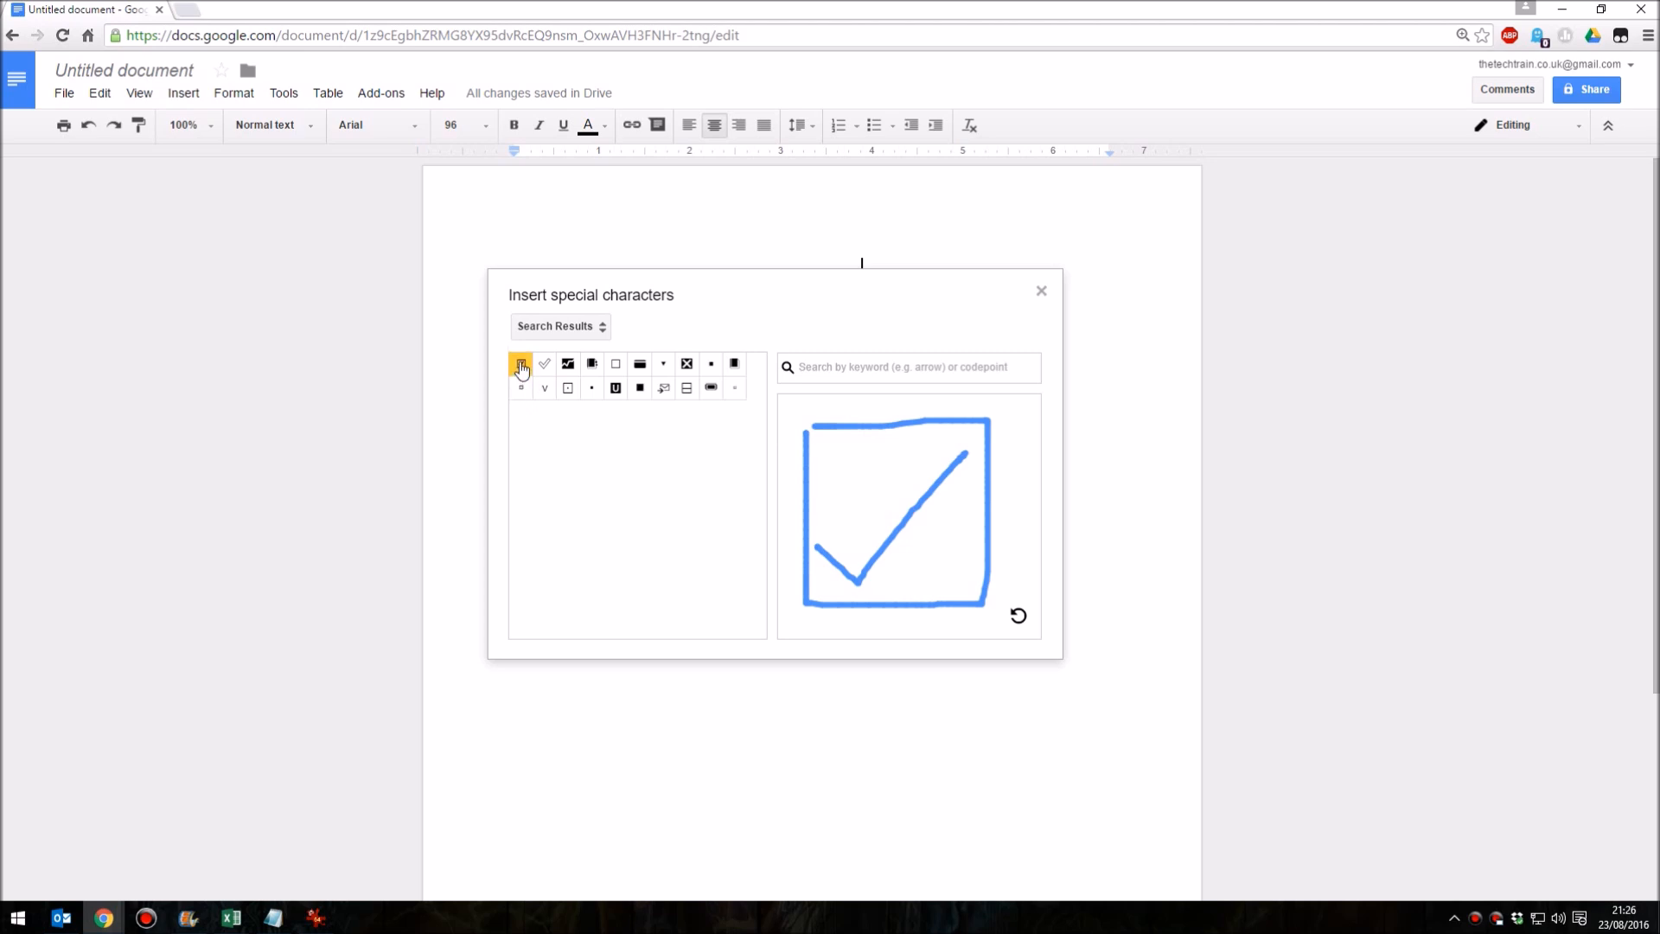
pyautogui.click(521, 363)
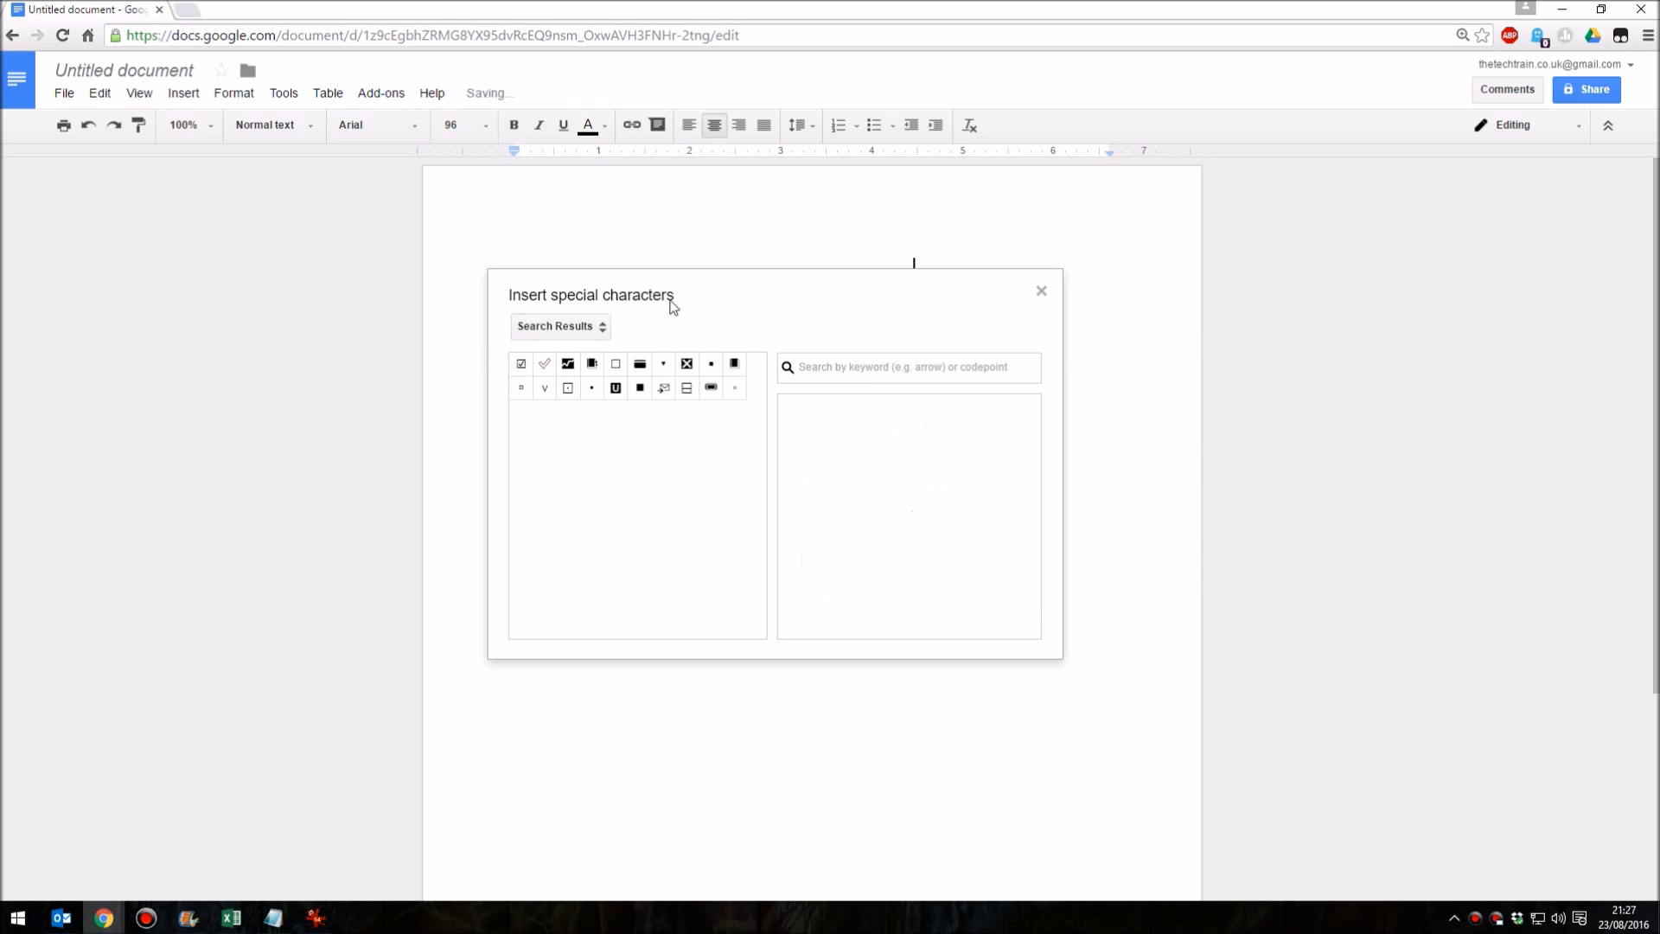
pyautogui.click(521, 363)
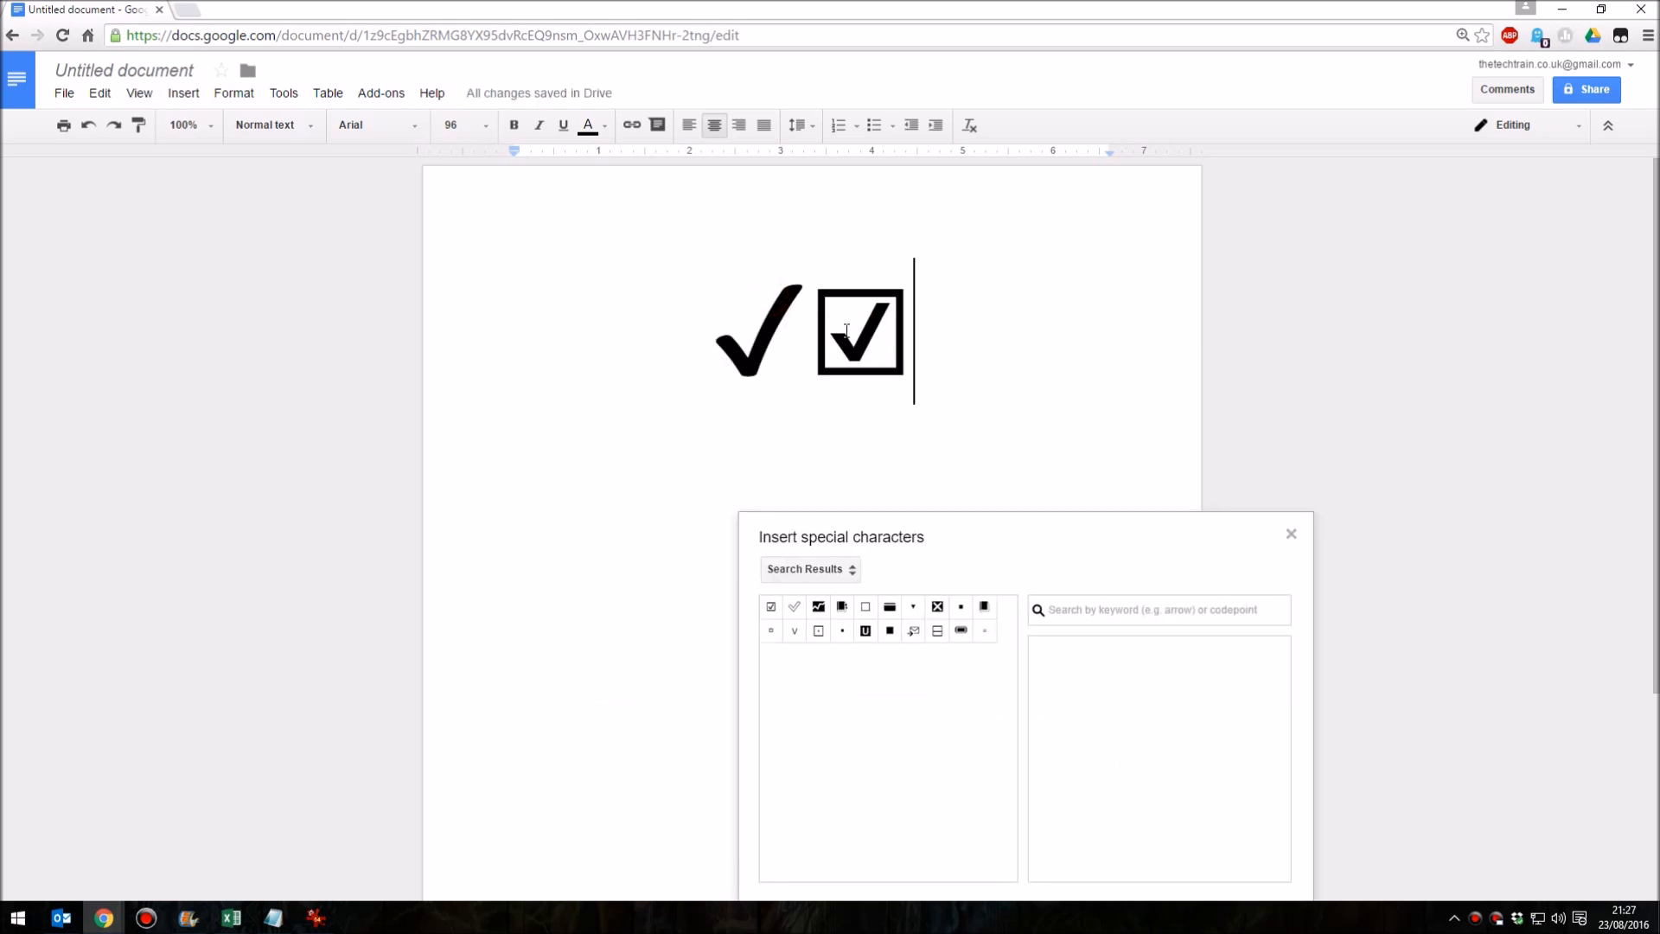
pyautogui.moveTo(893, 503)
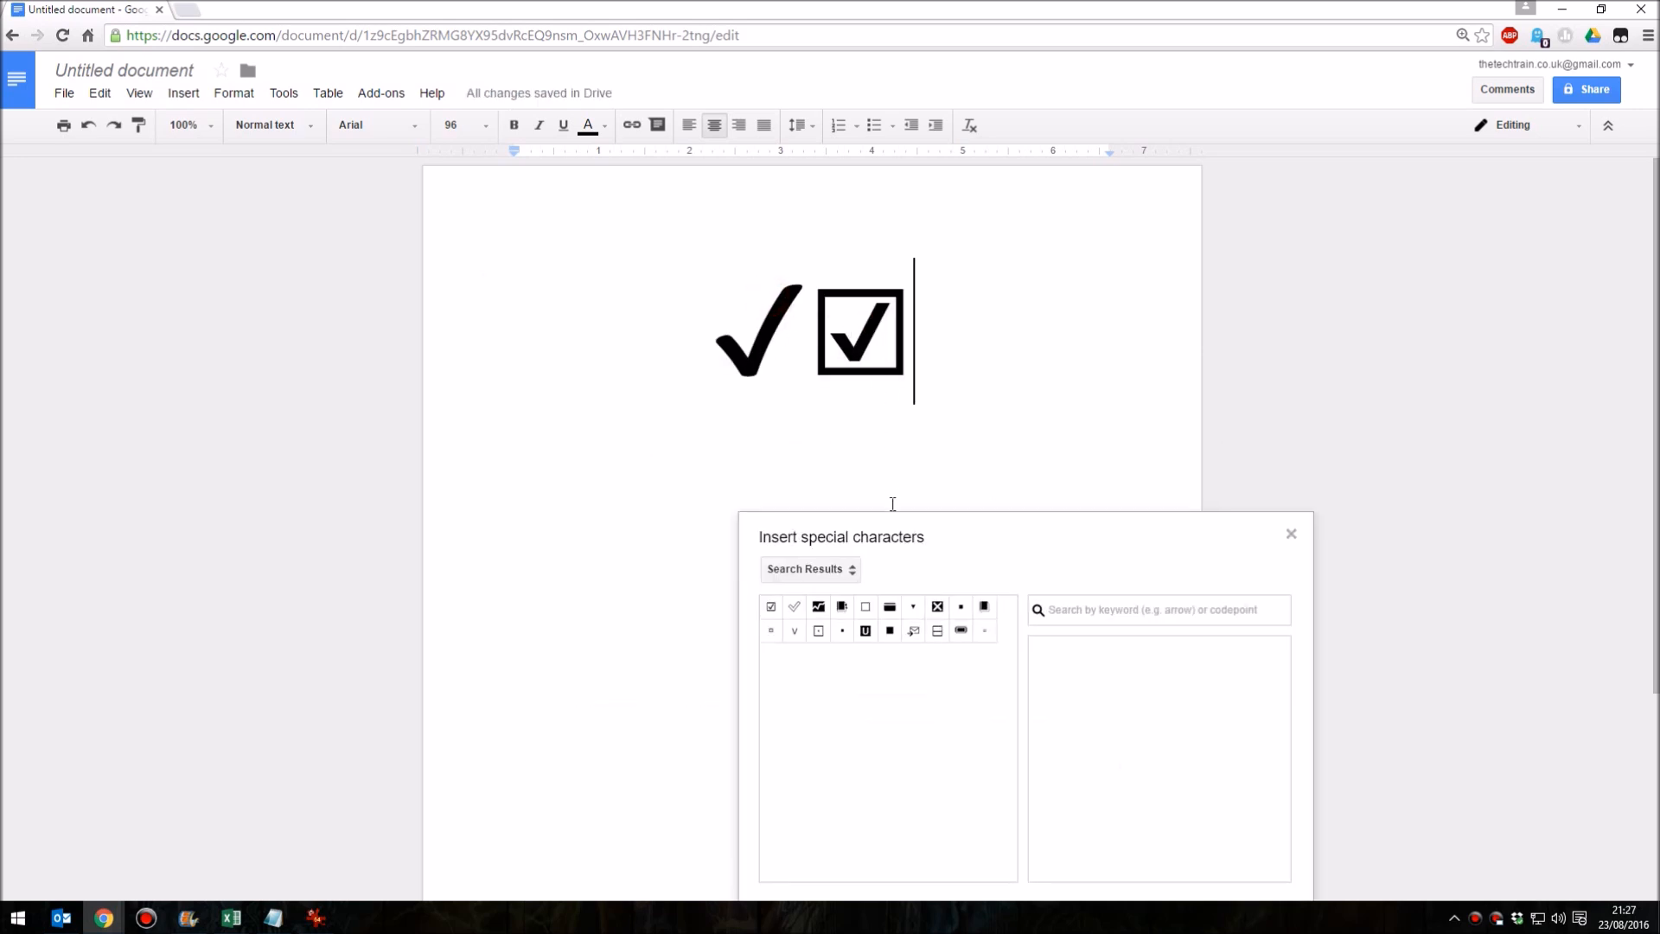
# - Delete the tick and checked-box symbols and return the panel to Categories
pyautogui.click(809, 569)
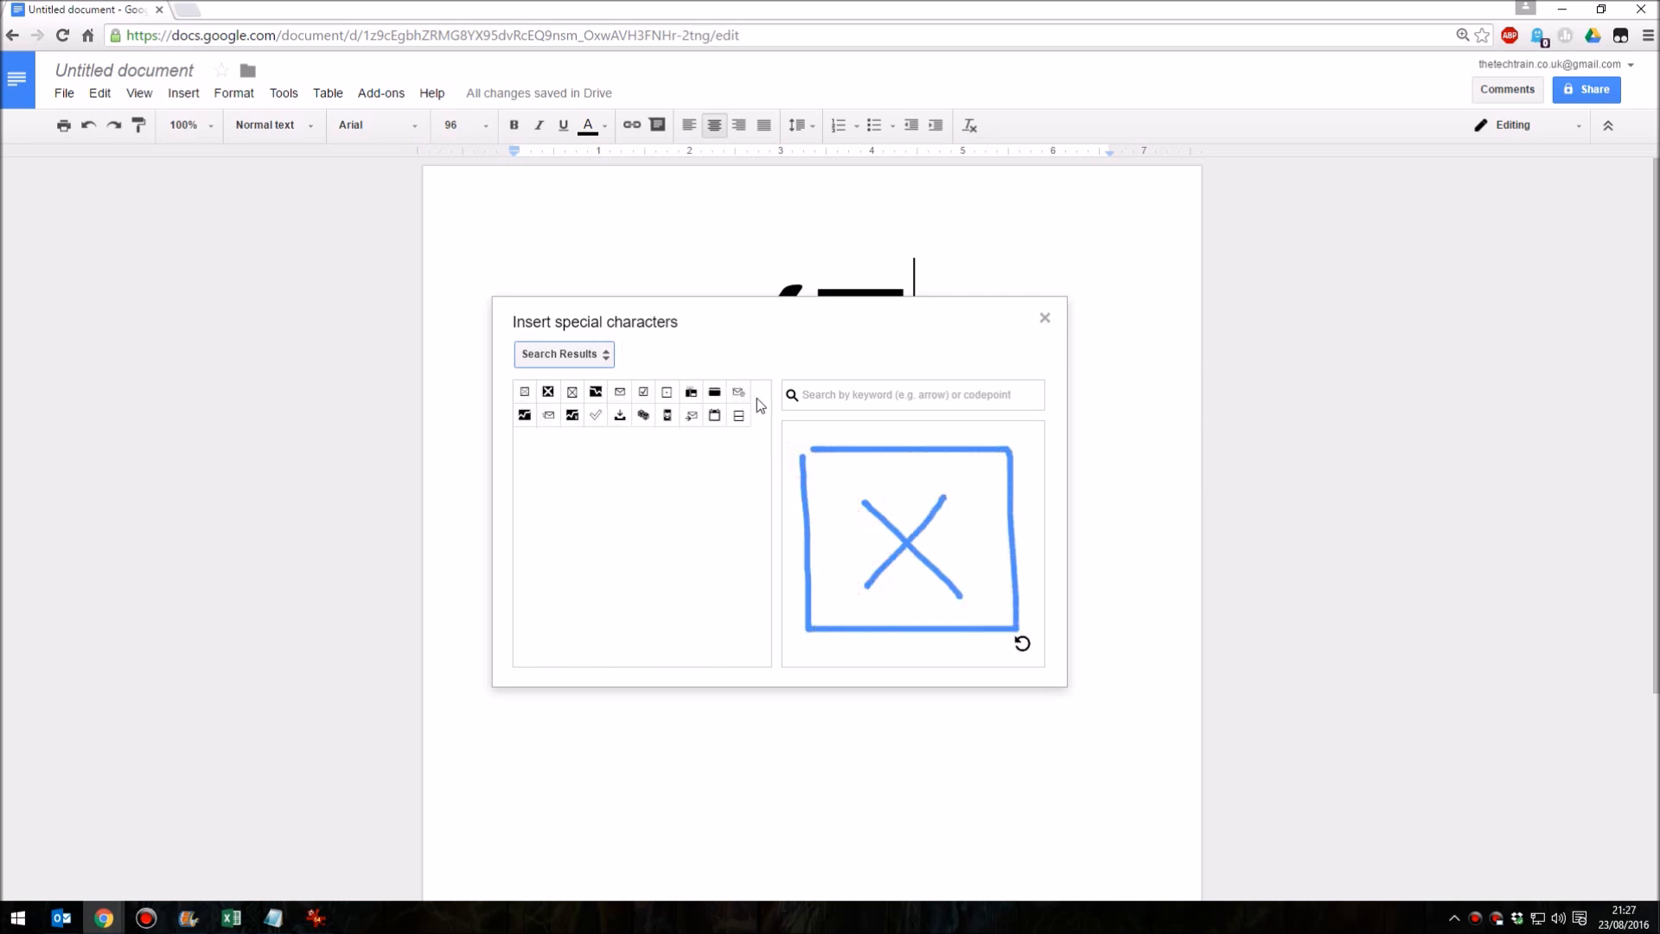
pyautogui.click(1020, 643)
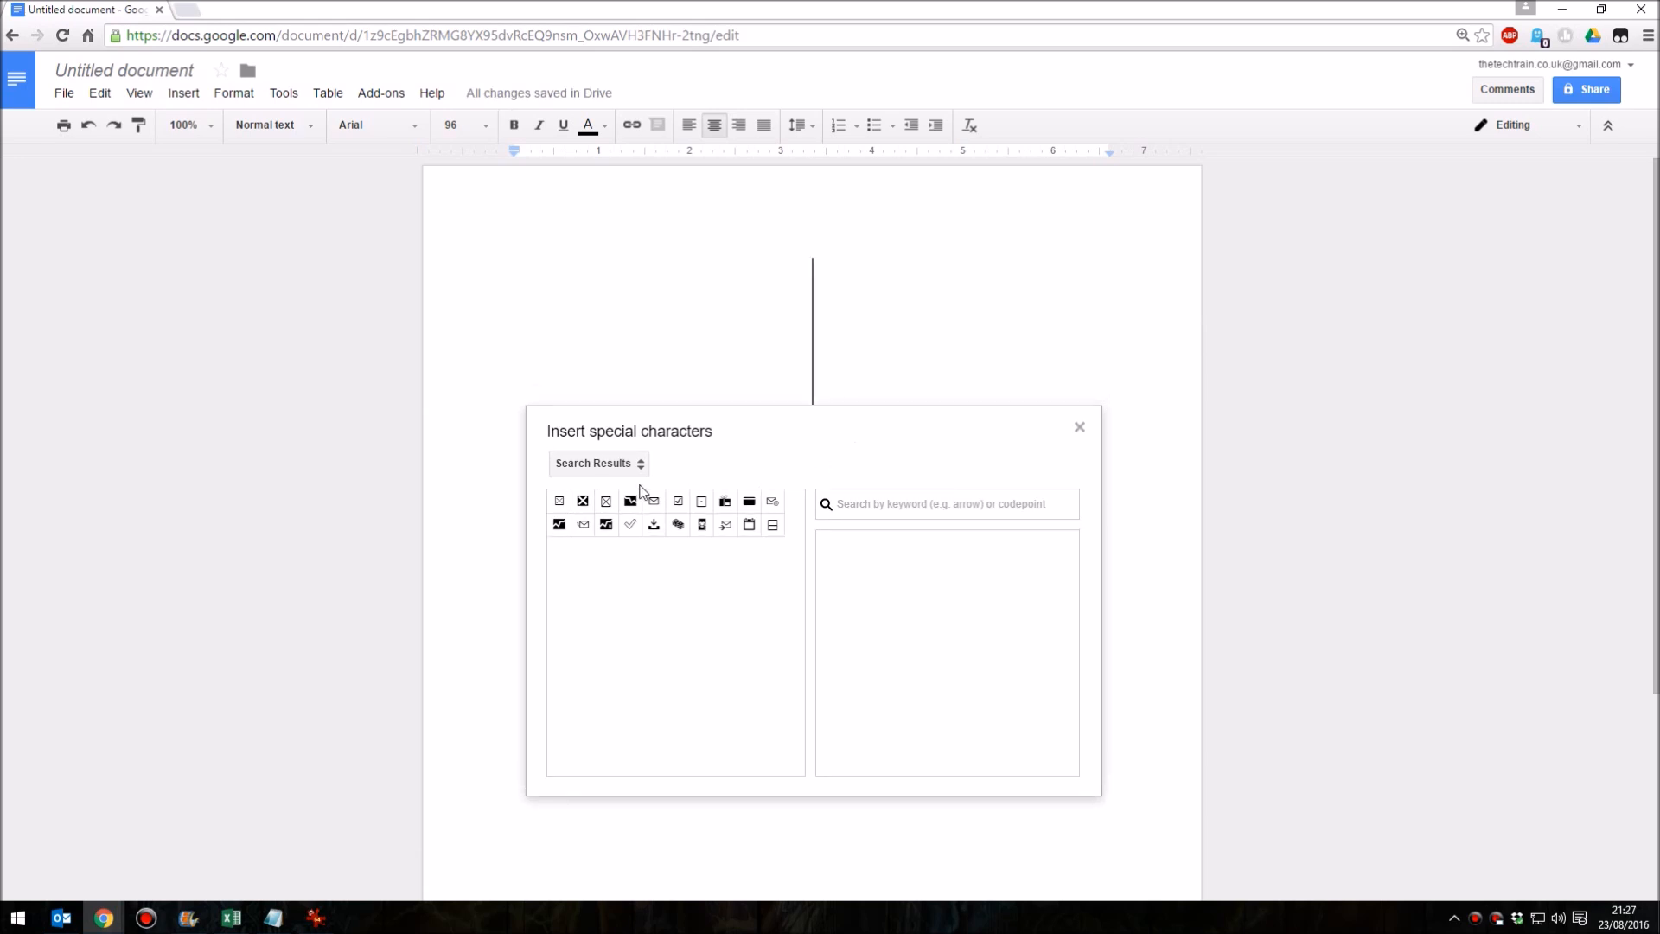
pyautogui.click(595, 463)
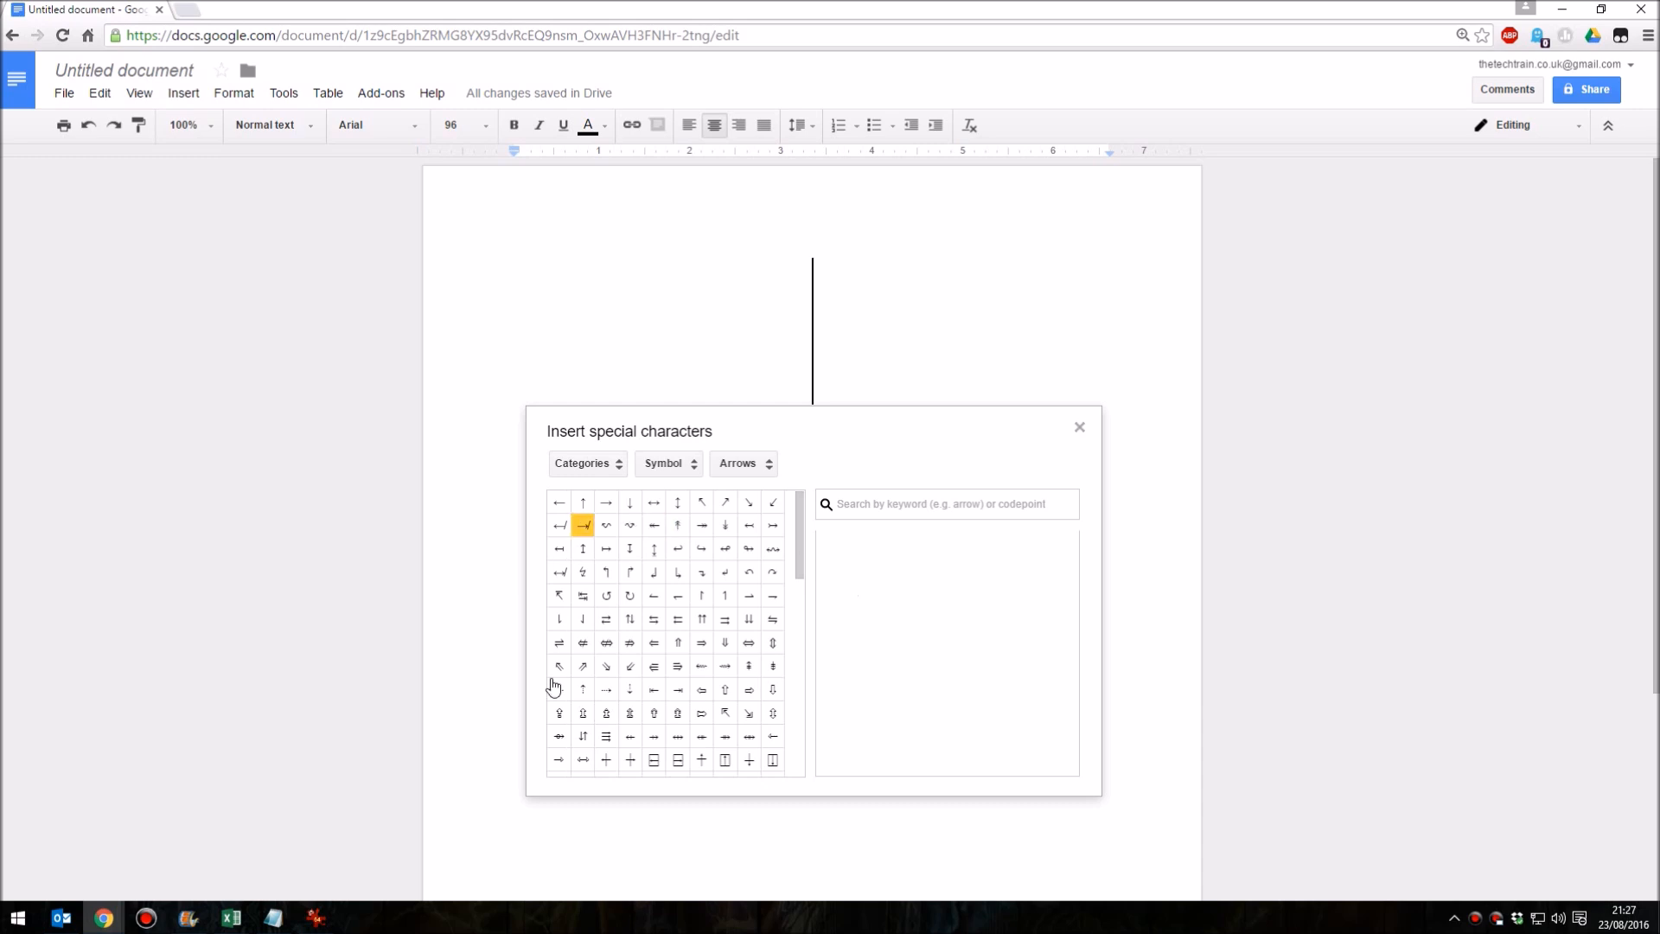
# - Insert KATAKANA LETTER SI (シ) from the sketch match and dismiss the panel
pyautogui.scroll(-3)
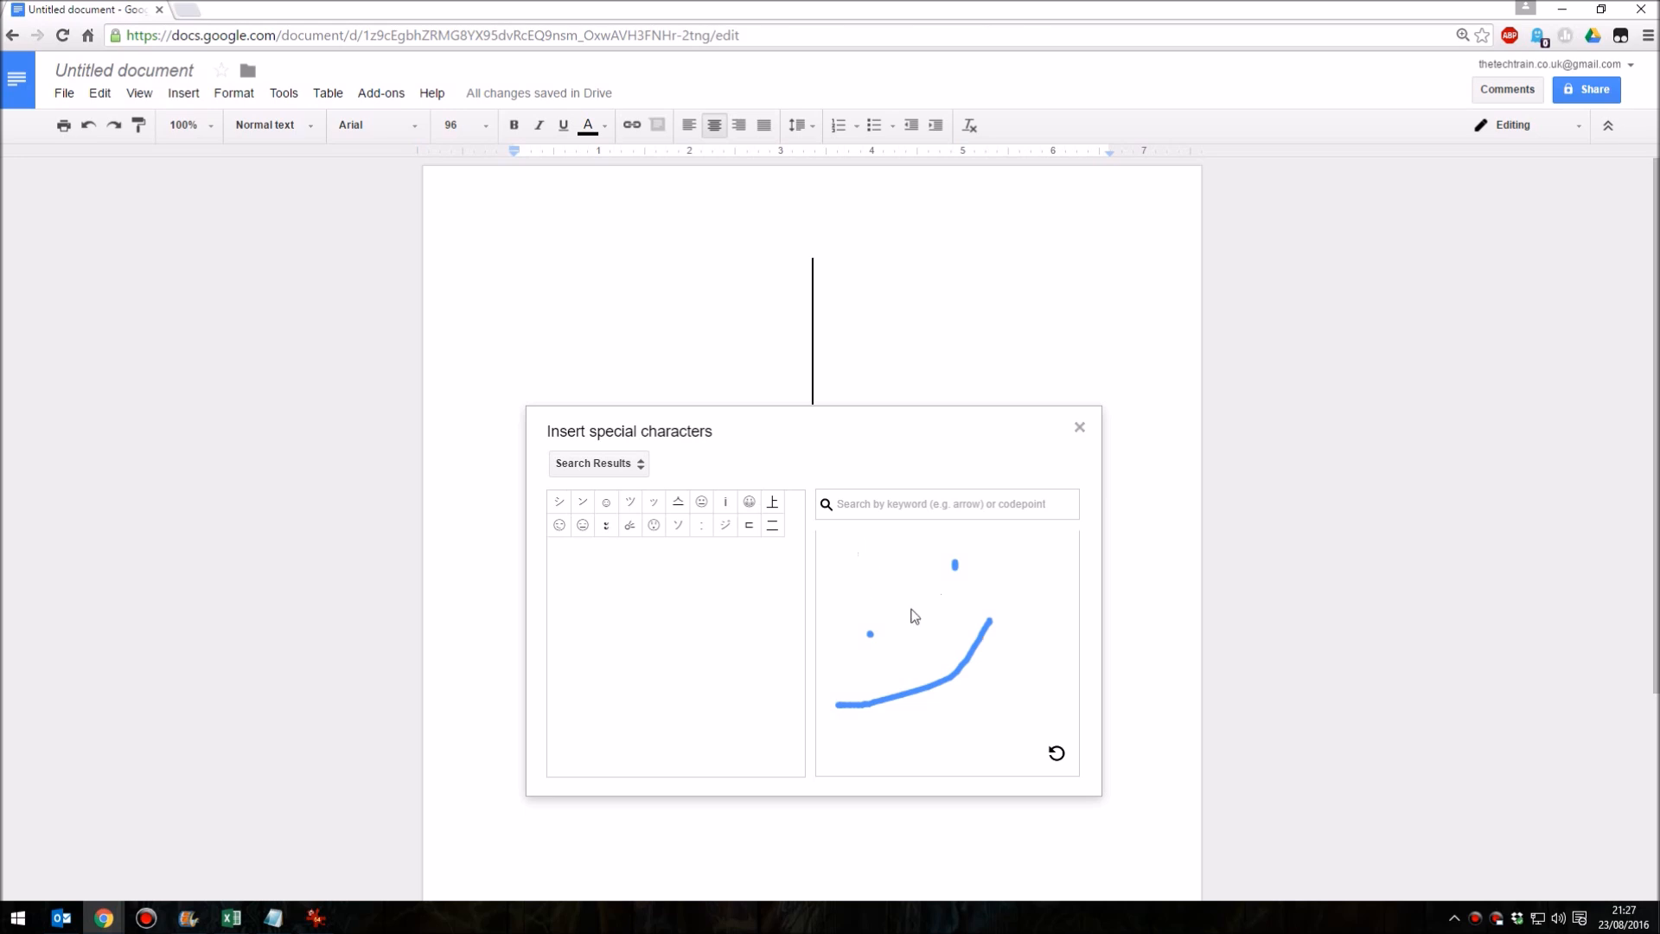
pyautogui.moveTo(964, 633)
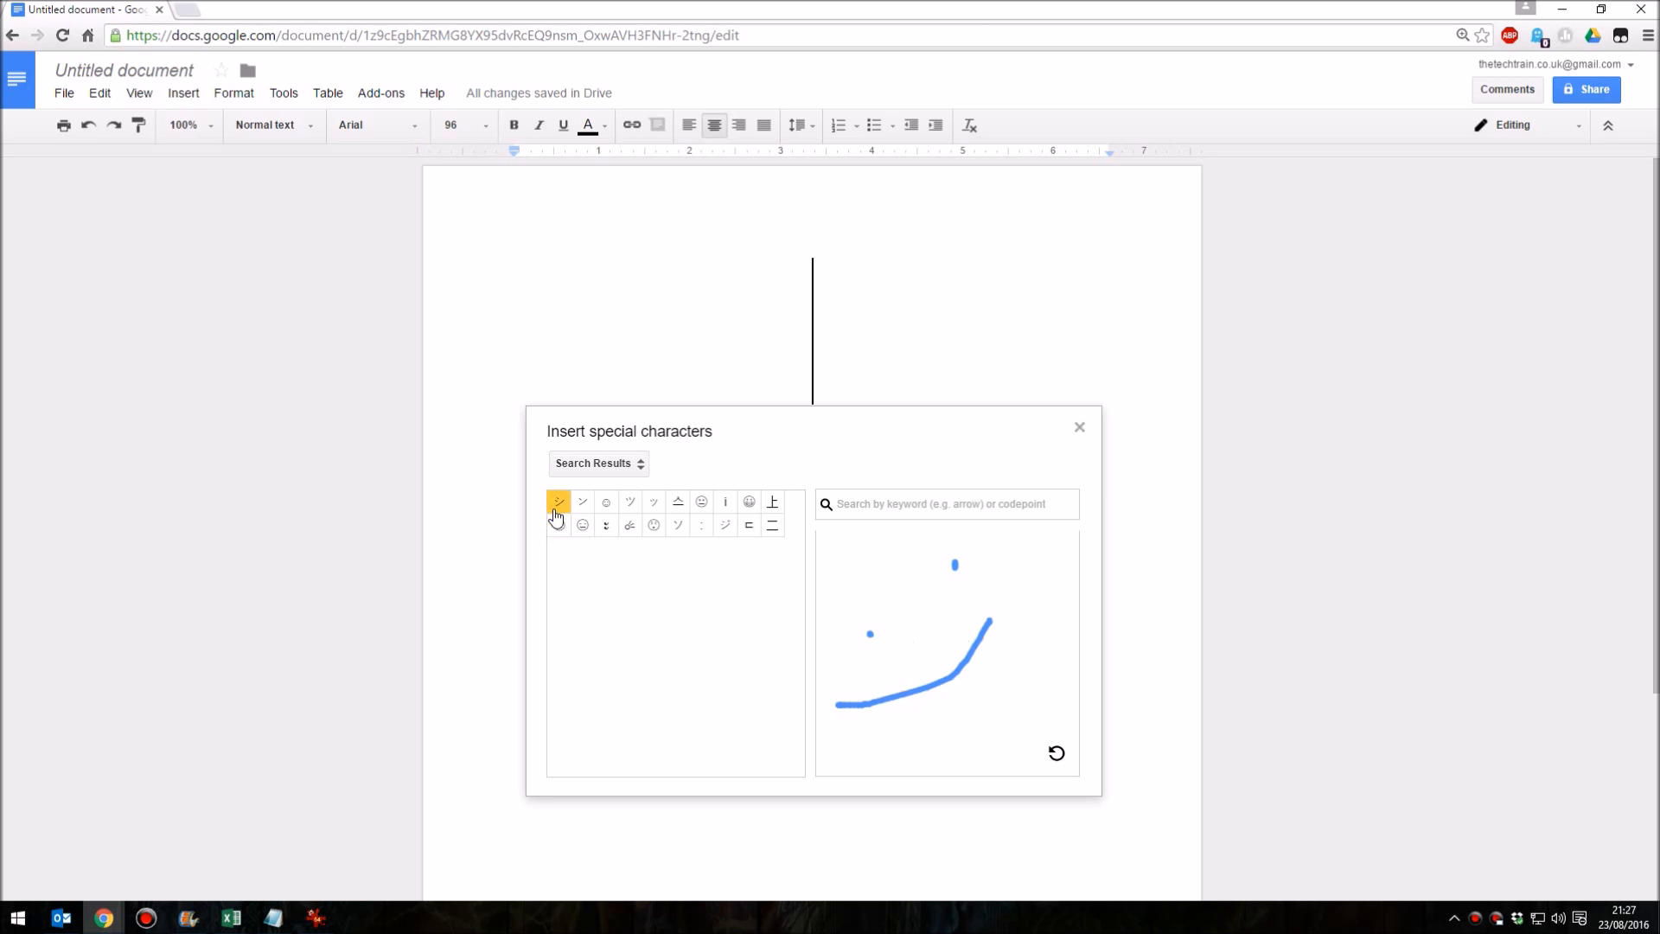
pyautogui.moveTo(558, 501)
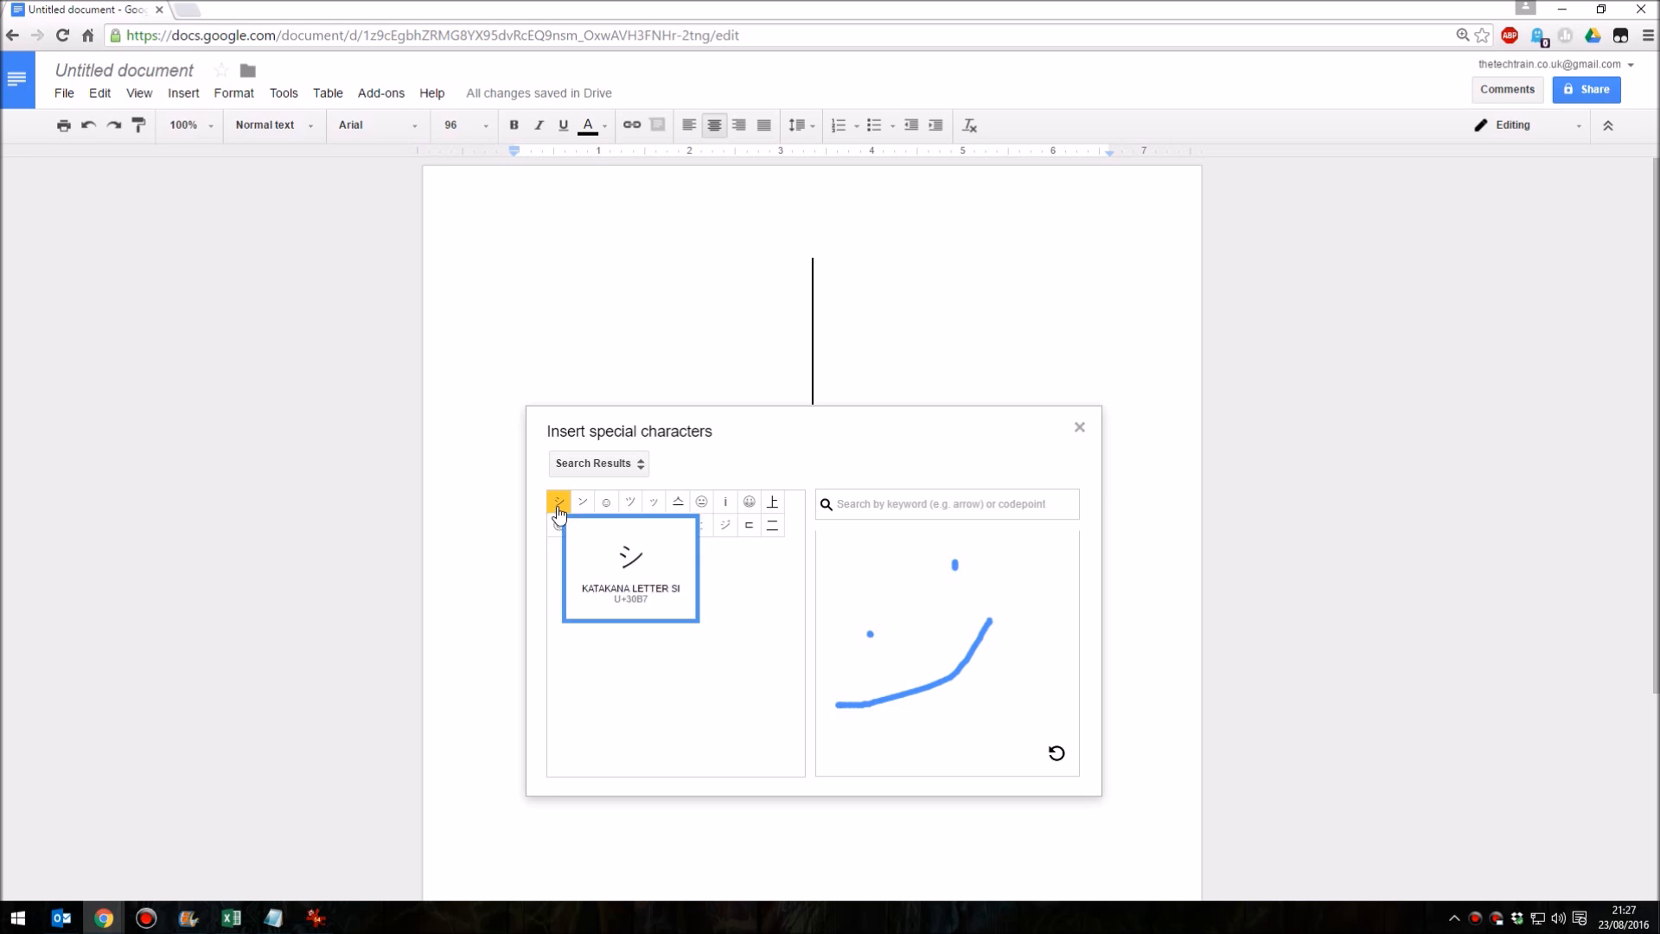
pyautogui.click(630, 555)
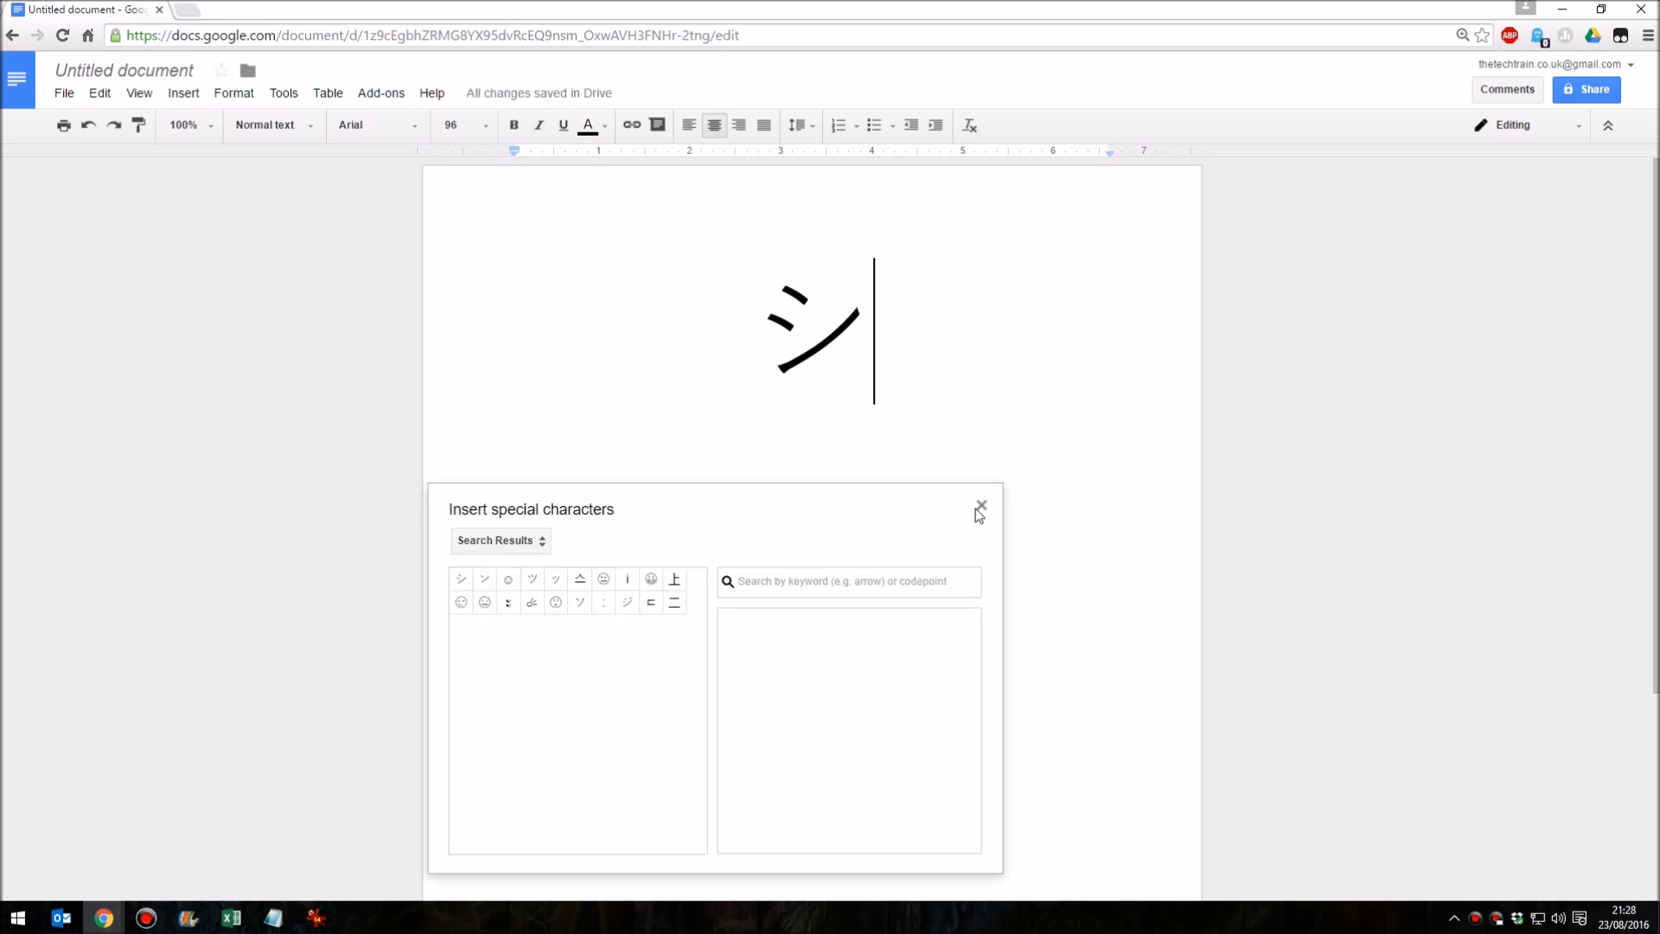
pyautogui.click(979, 506)
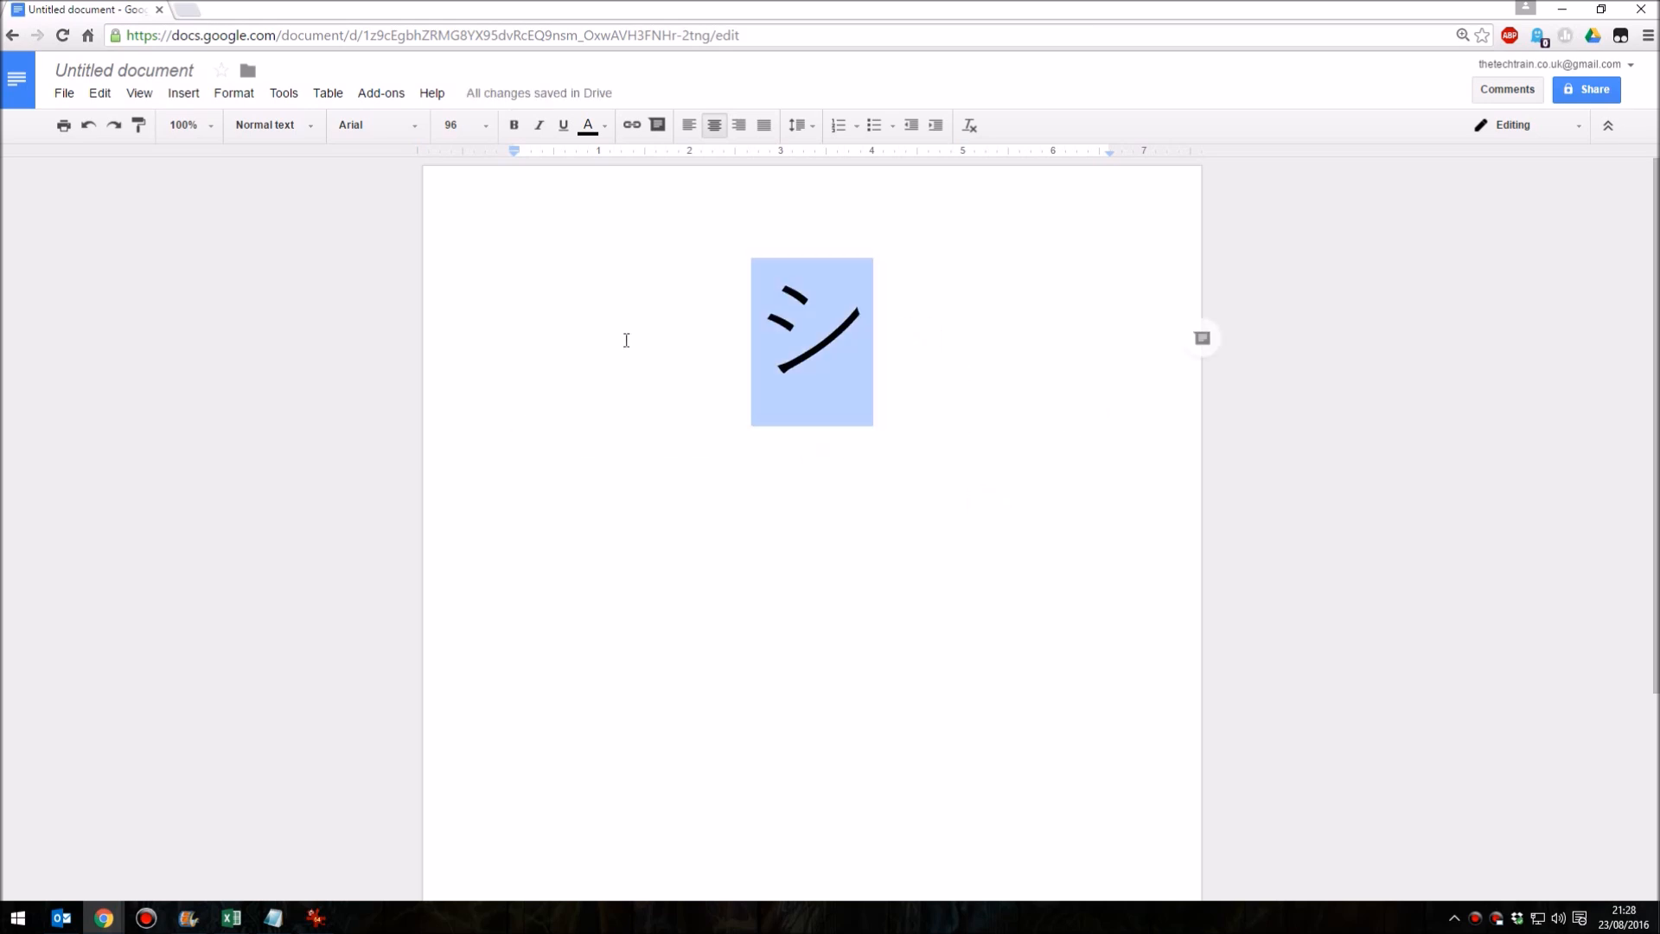